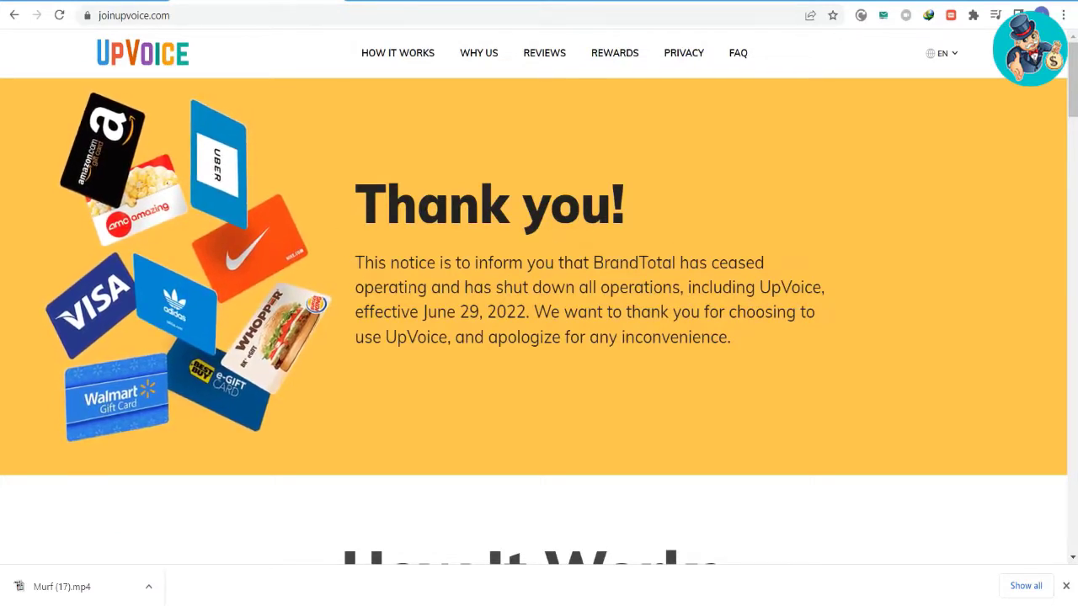
Step: View UpVoice's How It Works section and its list of supported social media platforms
click(397, 52)
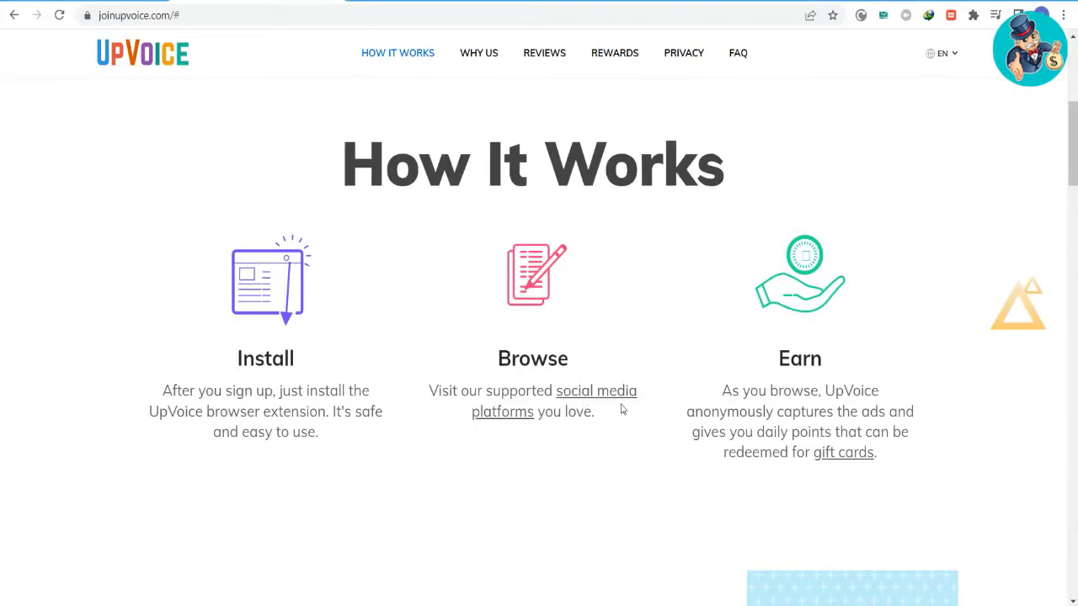
click(596, 391)
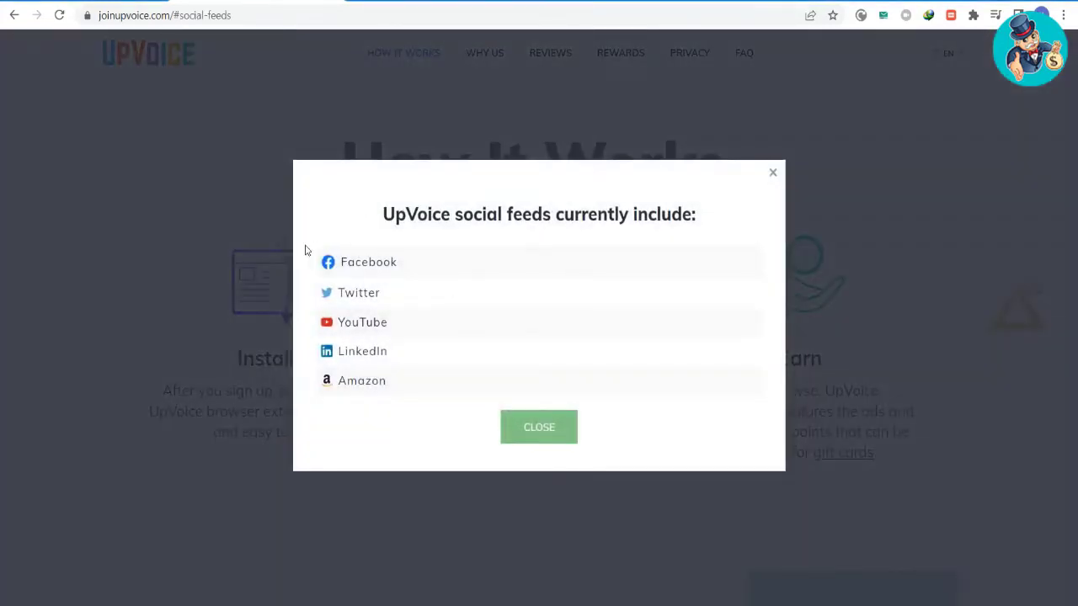
mouse_move(397, 311)
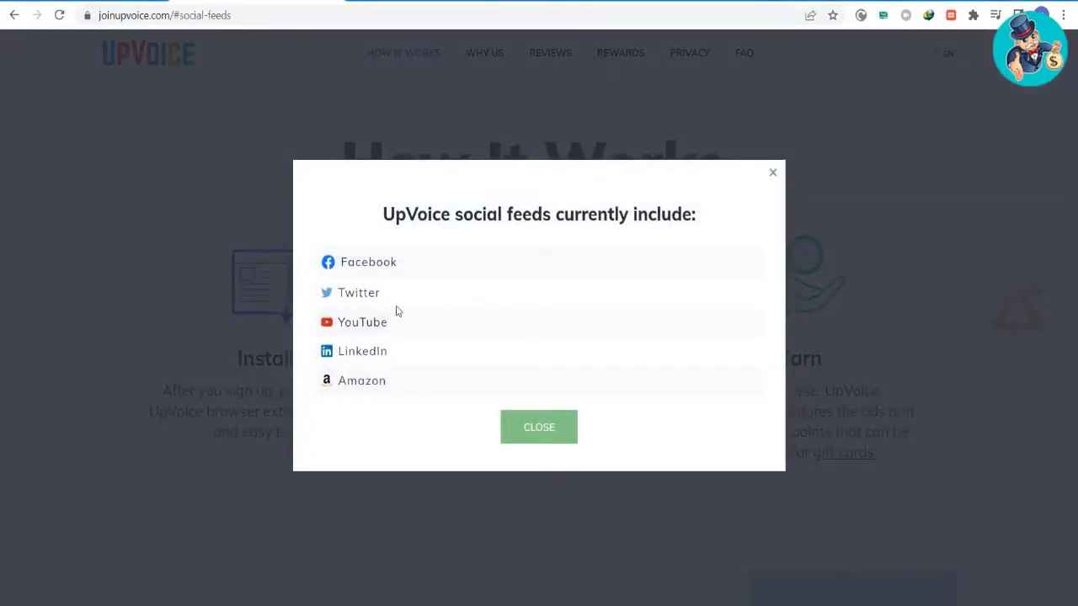
mouse_move(391, 369)
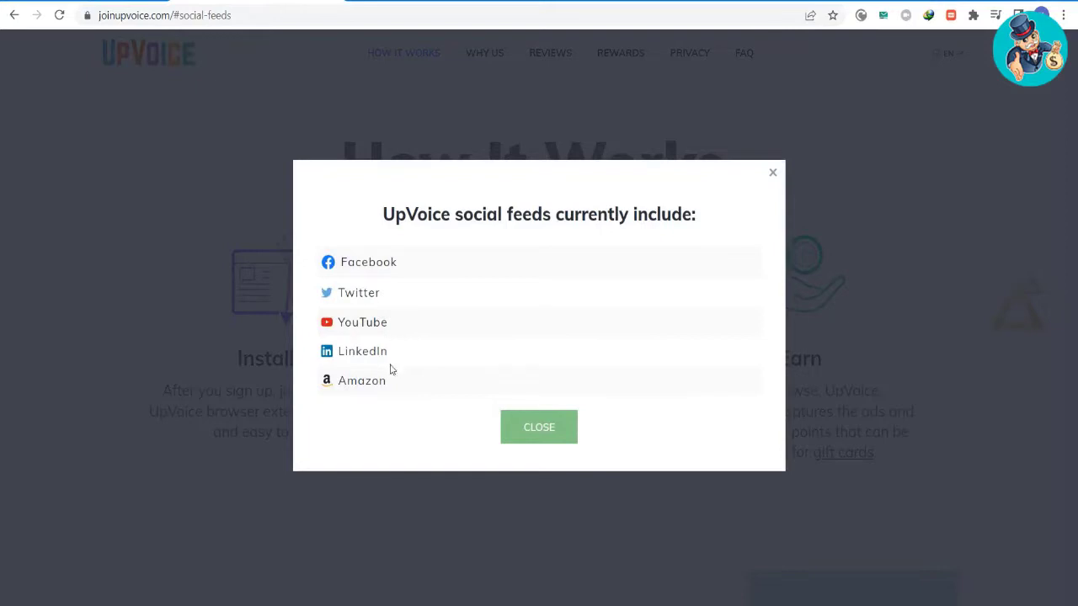
mouse_move(539, 428)
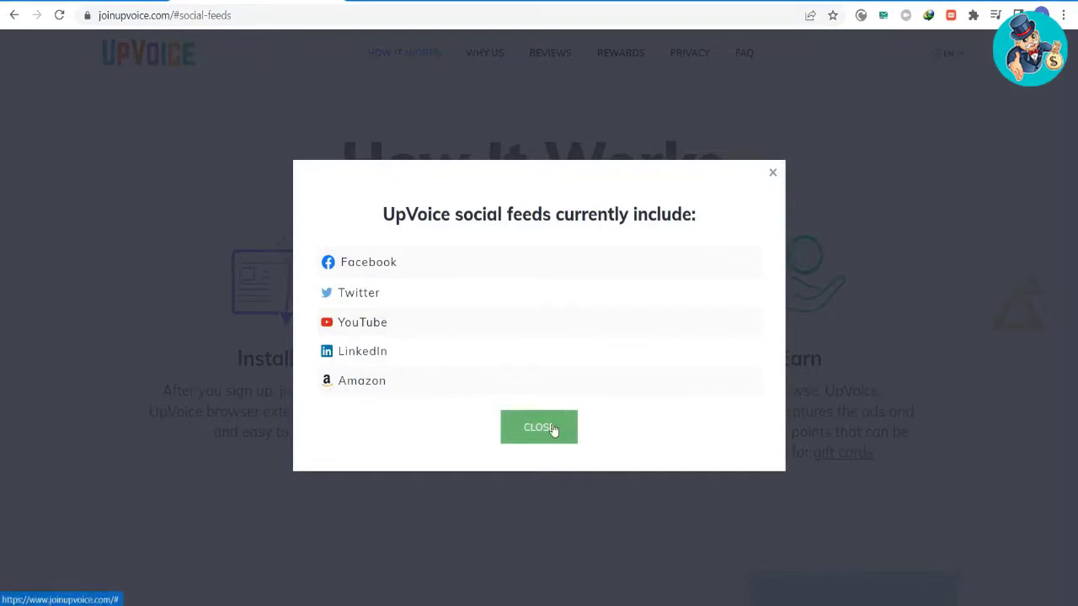
click(539, 428)
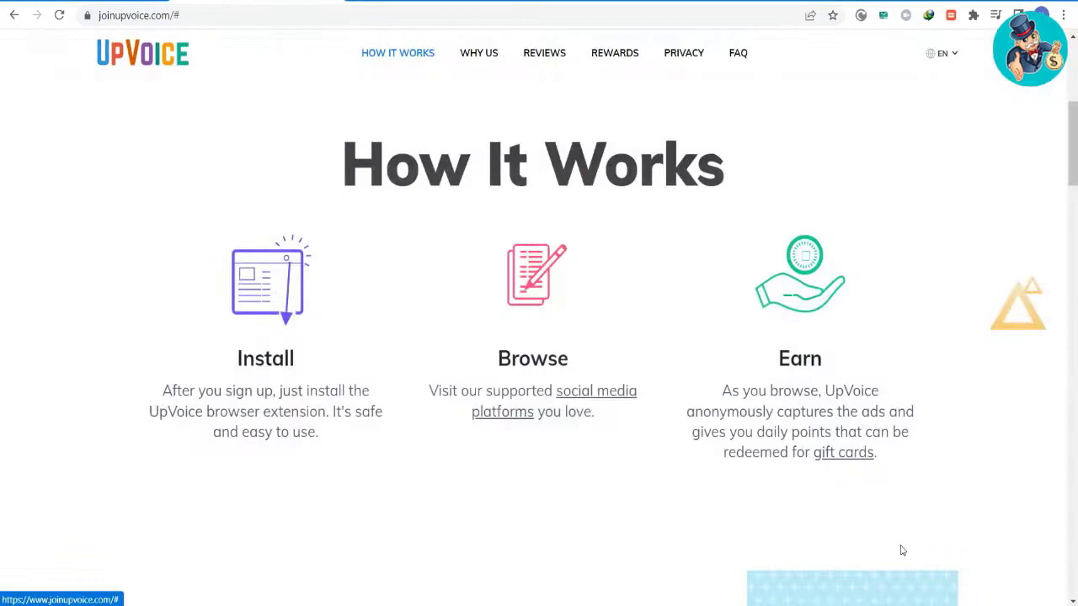
mouse_move(319, 329)
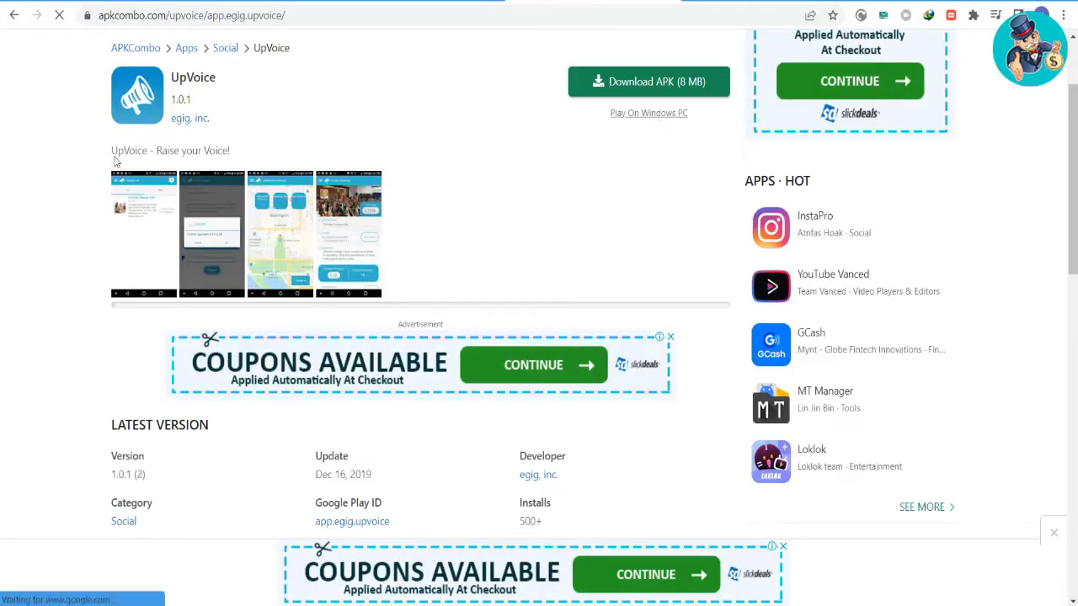
Step: Read down the APKCombo download page for the UpVoice app, version 1.0.1
scroll(down, 3)
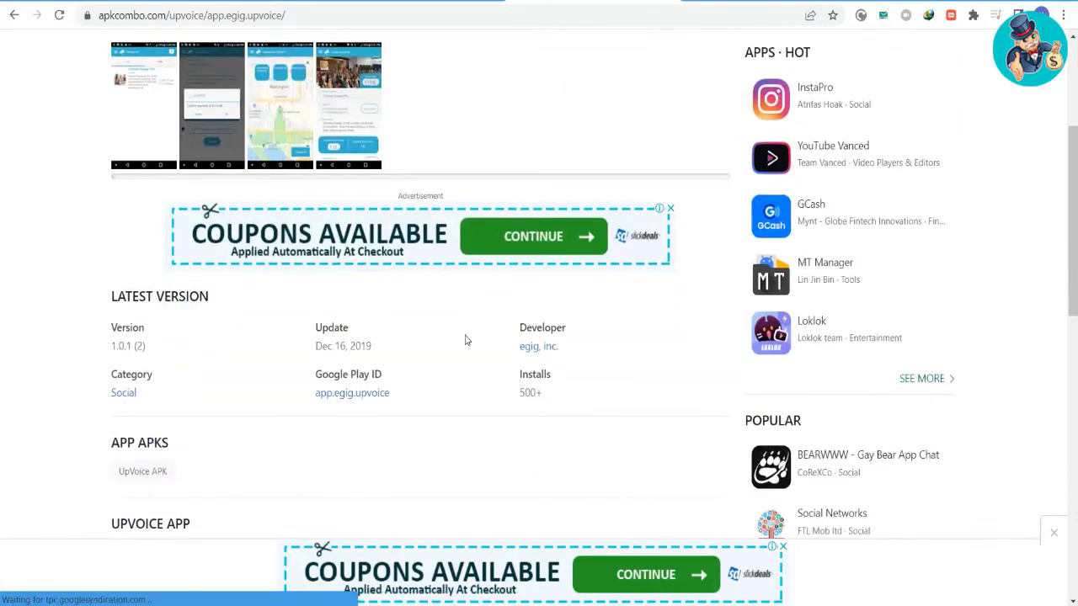
scroll(down, 3)
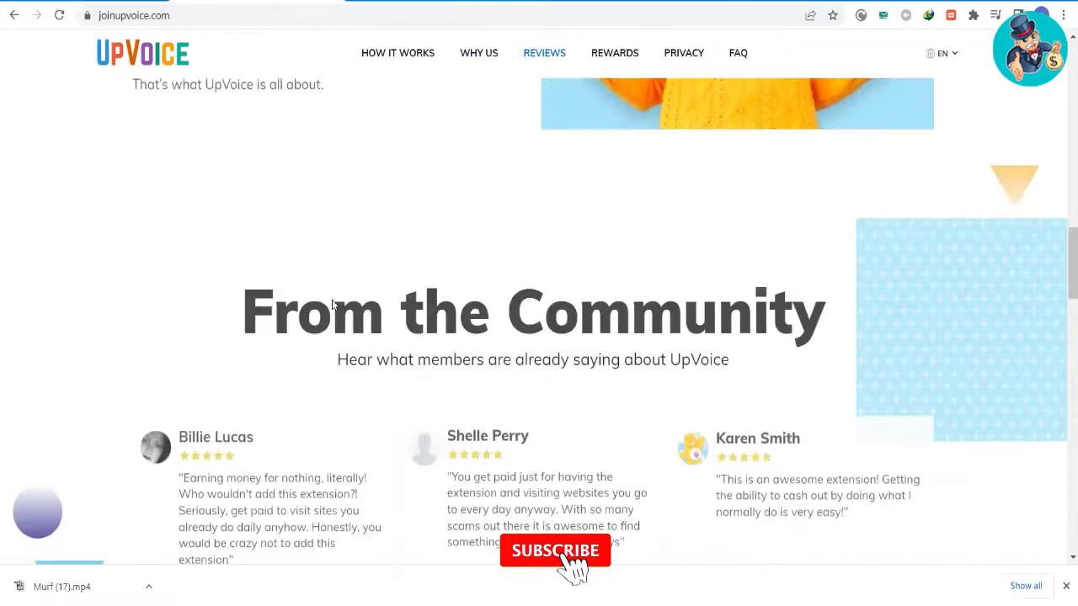
Step: Read through the member reviews on the UpVoice homepage
scroll(down, 3)
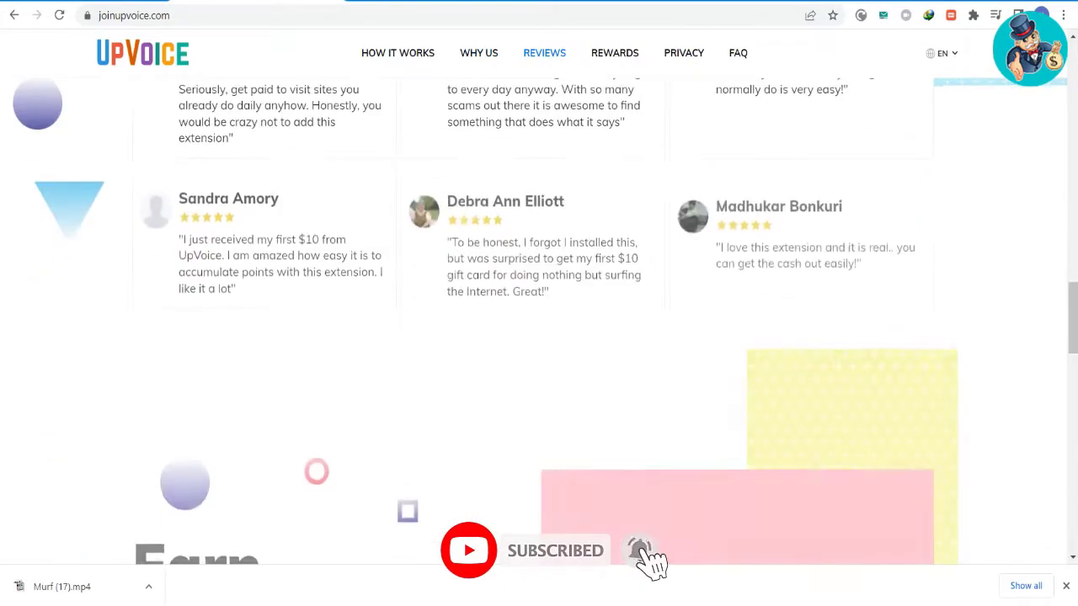
scroll(down, 3)
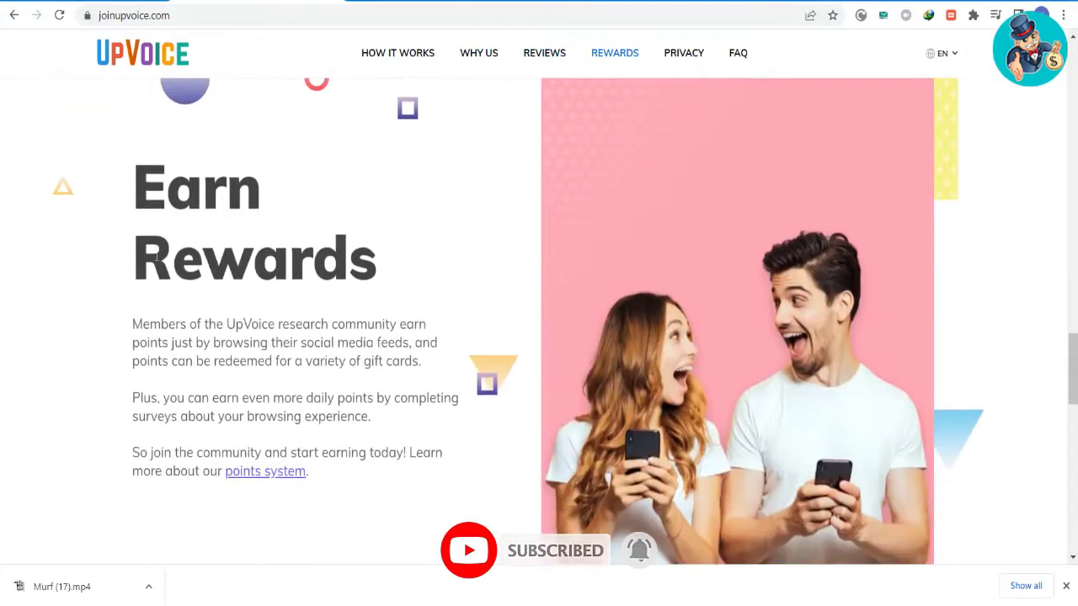
scroll(down, 3)
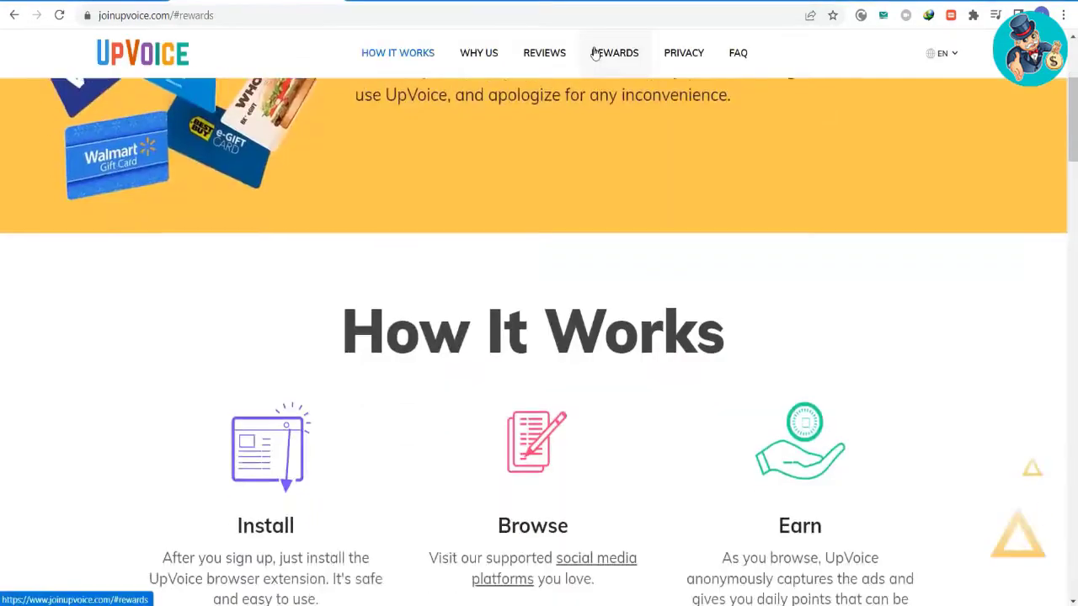
Step: View the Earn Rewards section, then return to the top with the June 29, 2022 shutdown notice
click(615, 52)
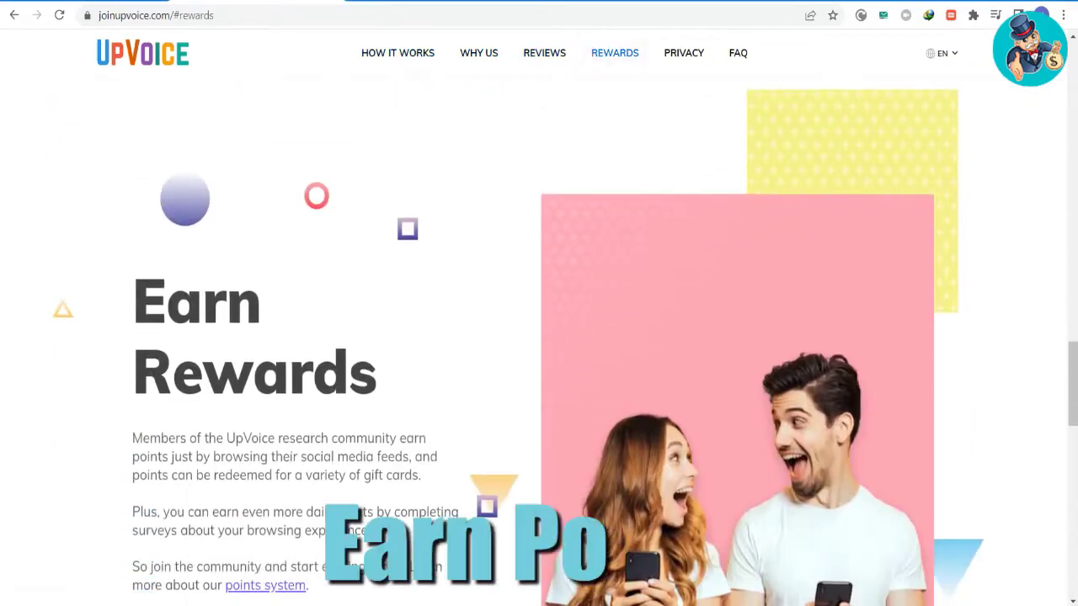
scroll(down, 3)
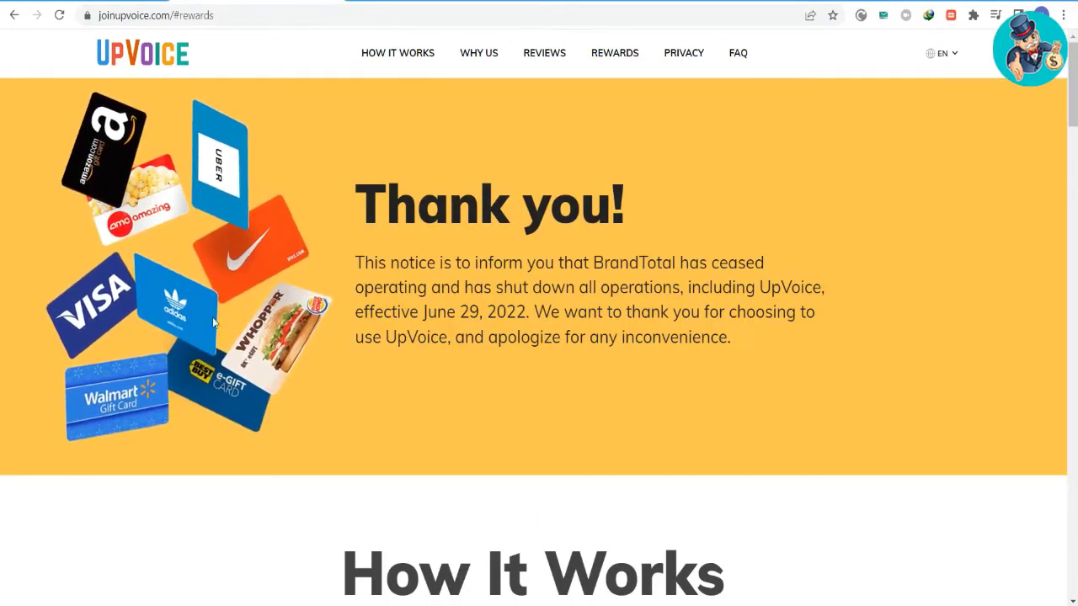
mouse_move(212, 431)
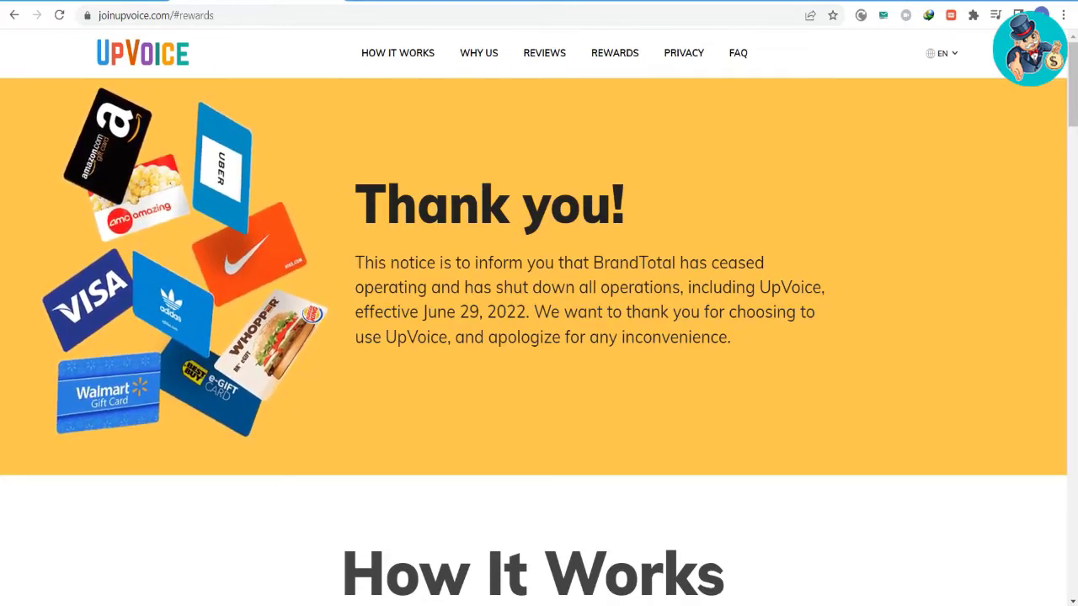
click(478, 53)
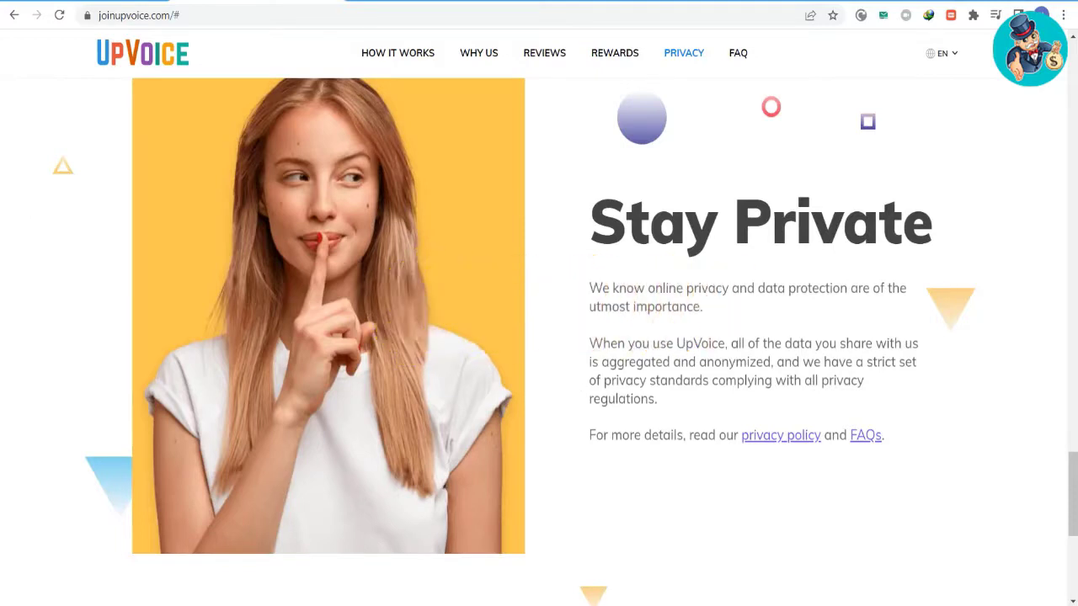
mouse_move(751, 461)
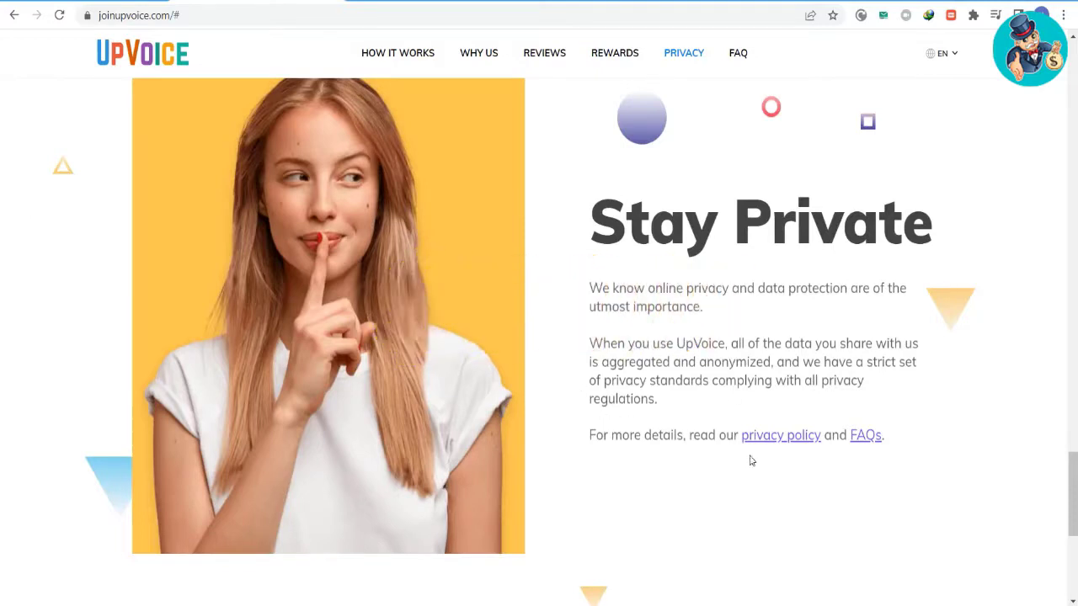
Step: Scroll the UpVoice homepage from the How It Works steps to the Why You Should Join section
scroll(down, 3)
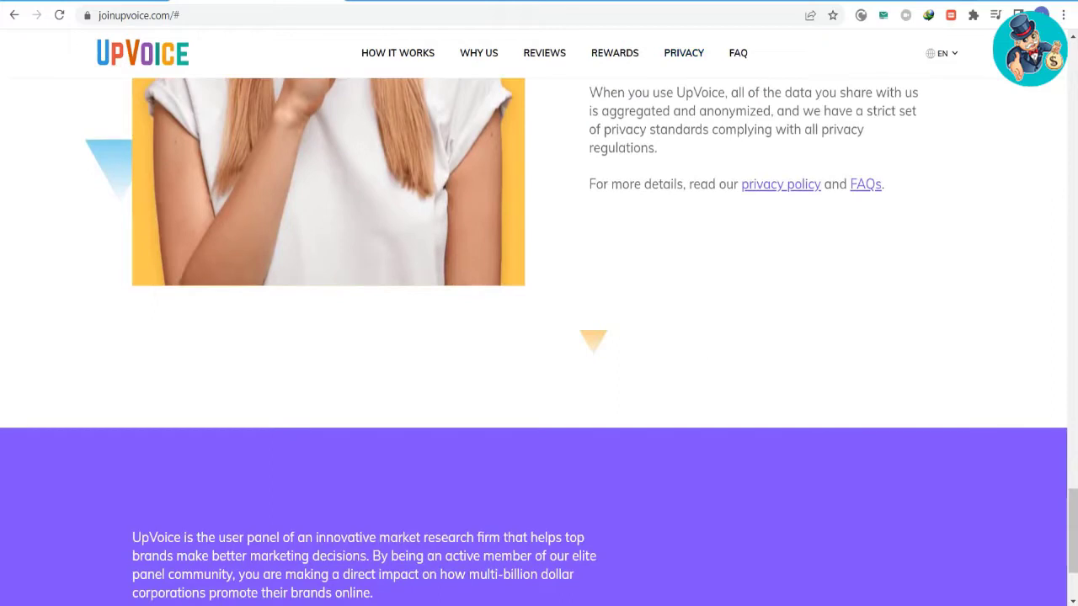
scroll(up, 3)
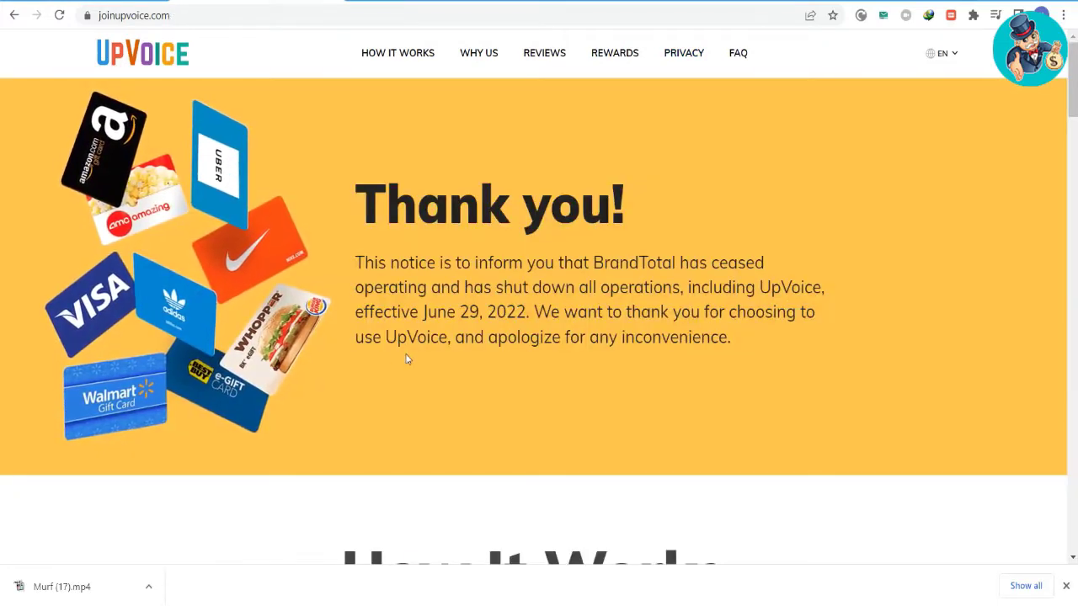
mouse_move(454, 366)
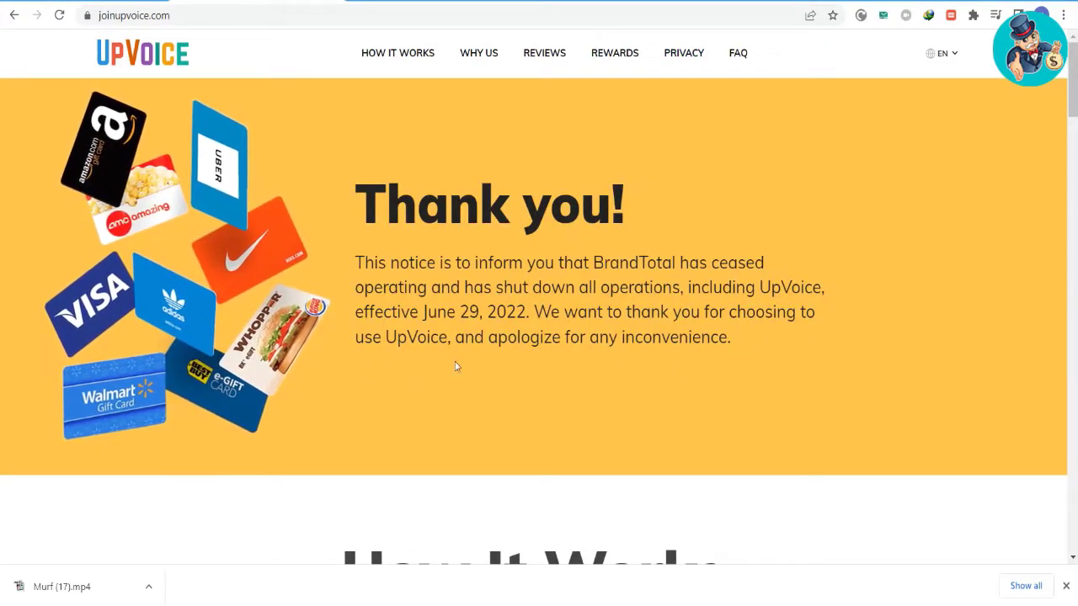
mouse_move(185, 413)
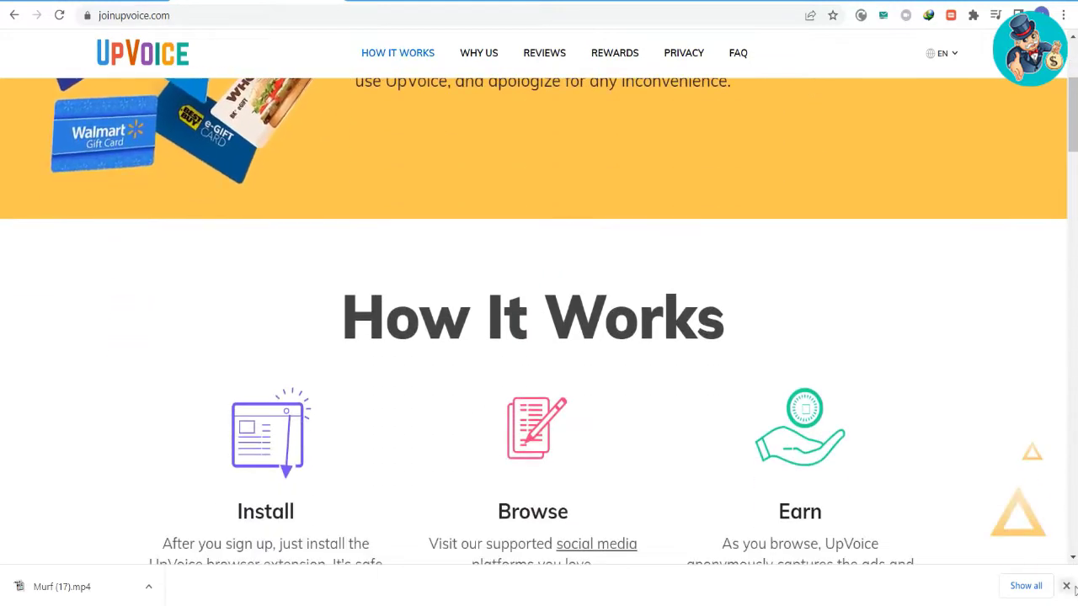
scroll(down, 3)
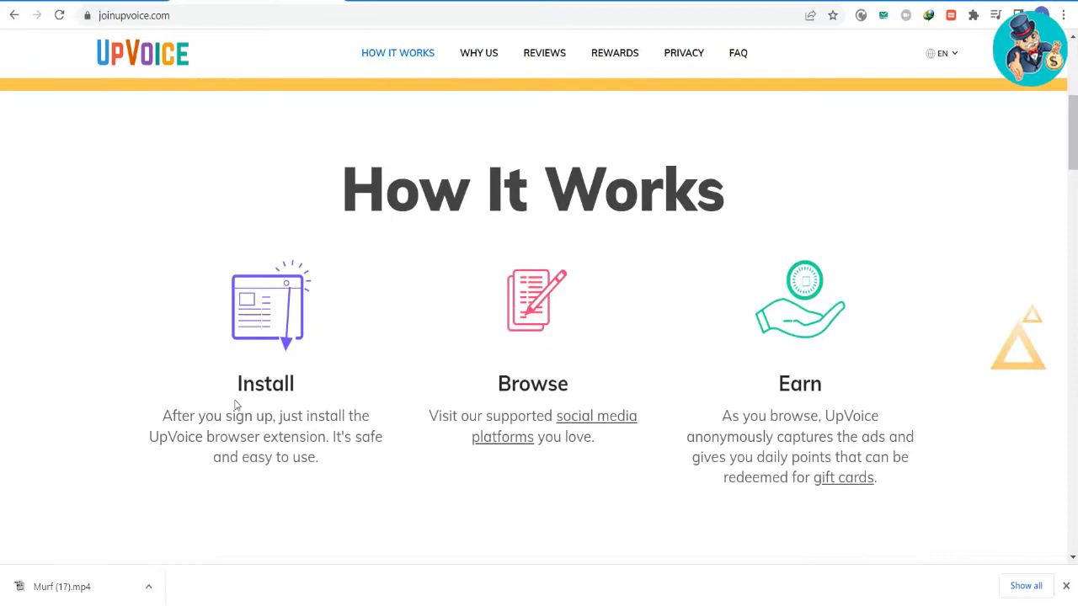
scroll(down, 3)
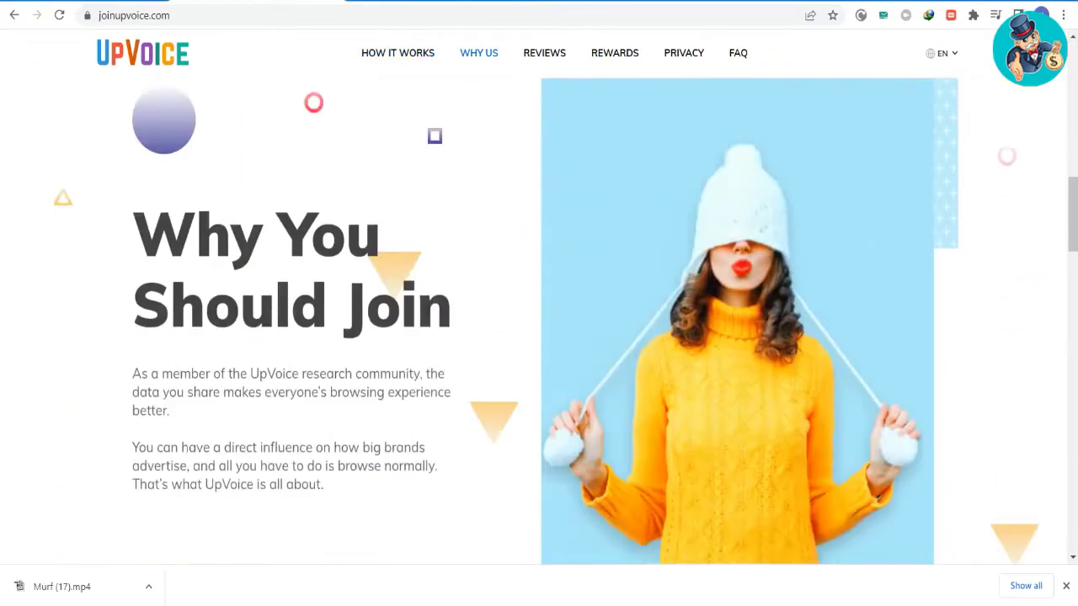
Step: Switch to brave.com and read down through its features and browser privacy comparison table
click(121, 15)
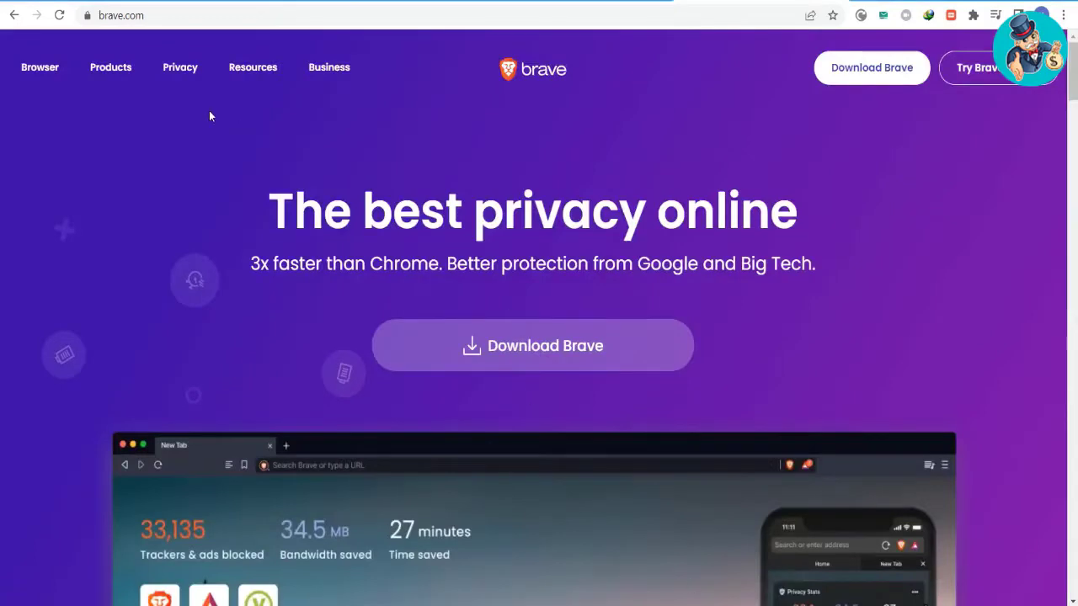
click(40, 67)
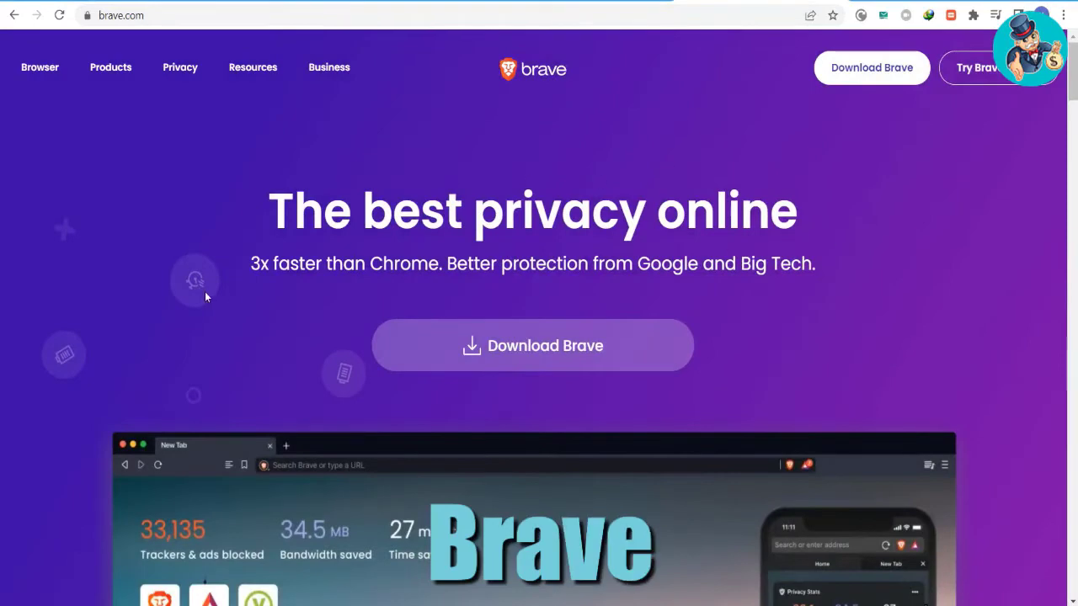
scroll(down, 3)
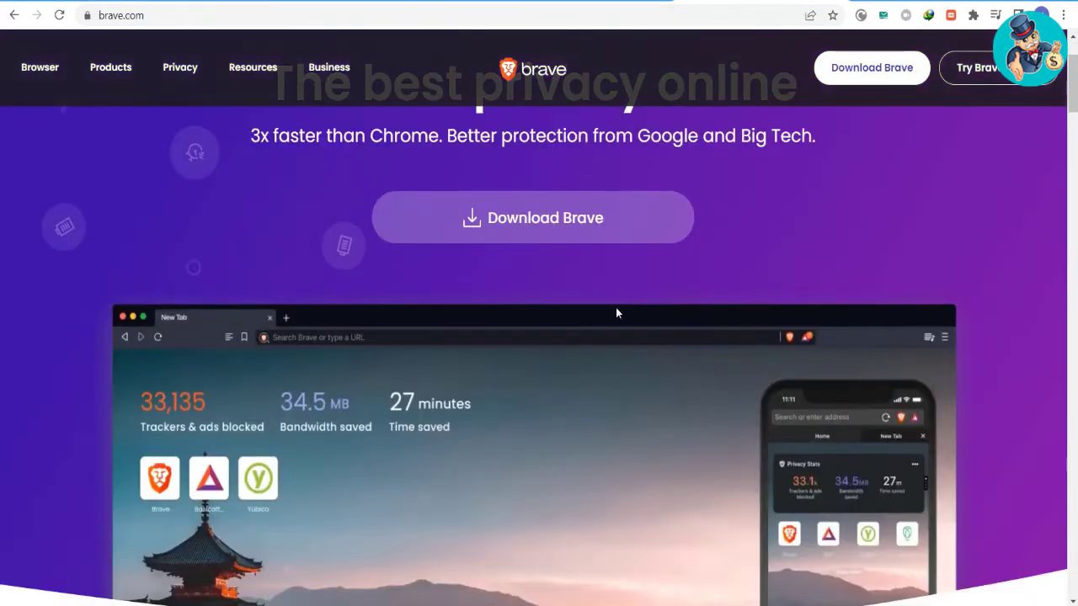
scroll(down, 3)
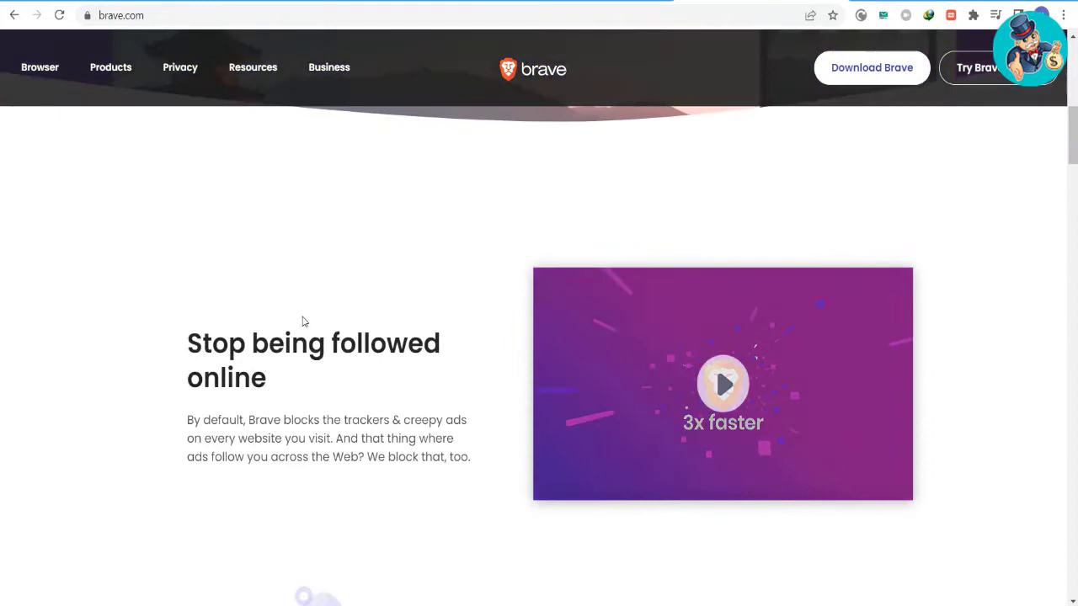
scroll(down, 3)
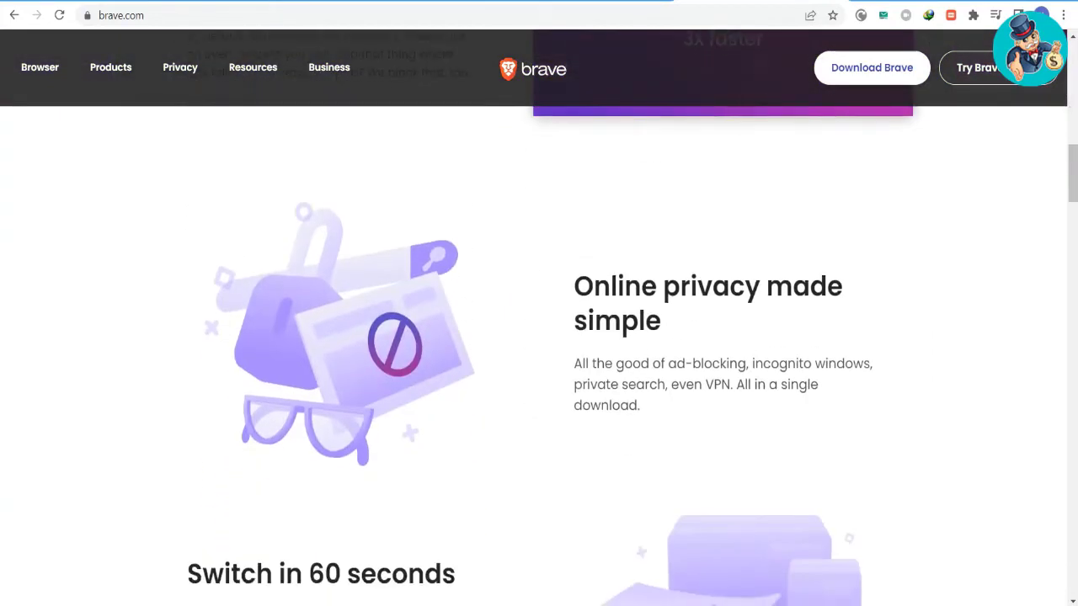
scroll(down, 3)
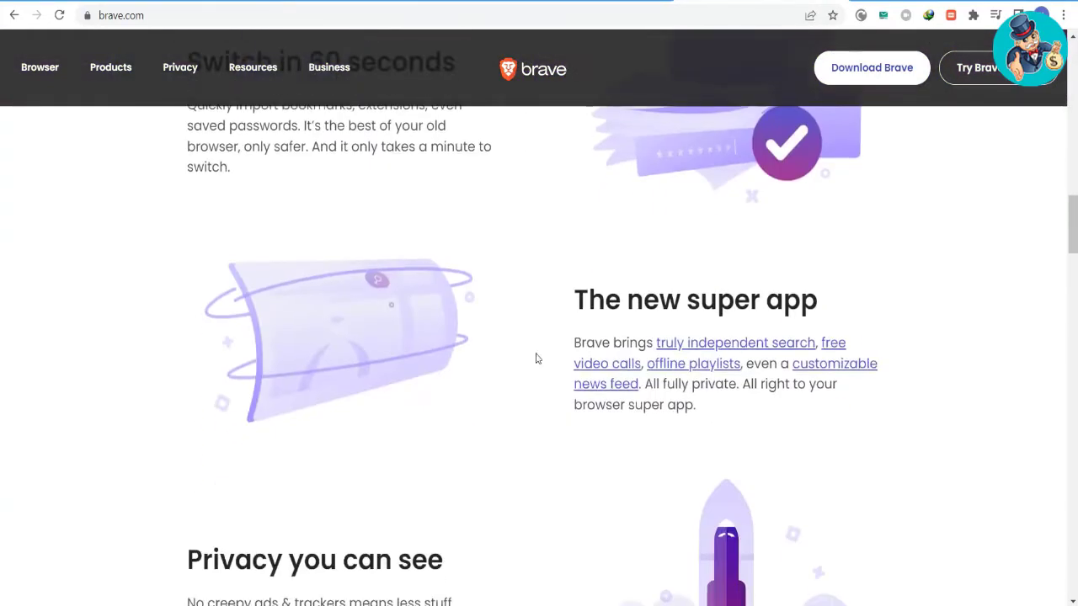
scroll(down, 3)
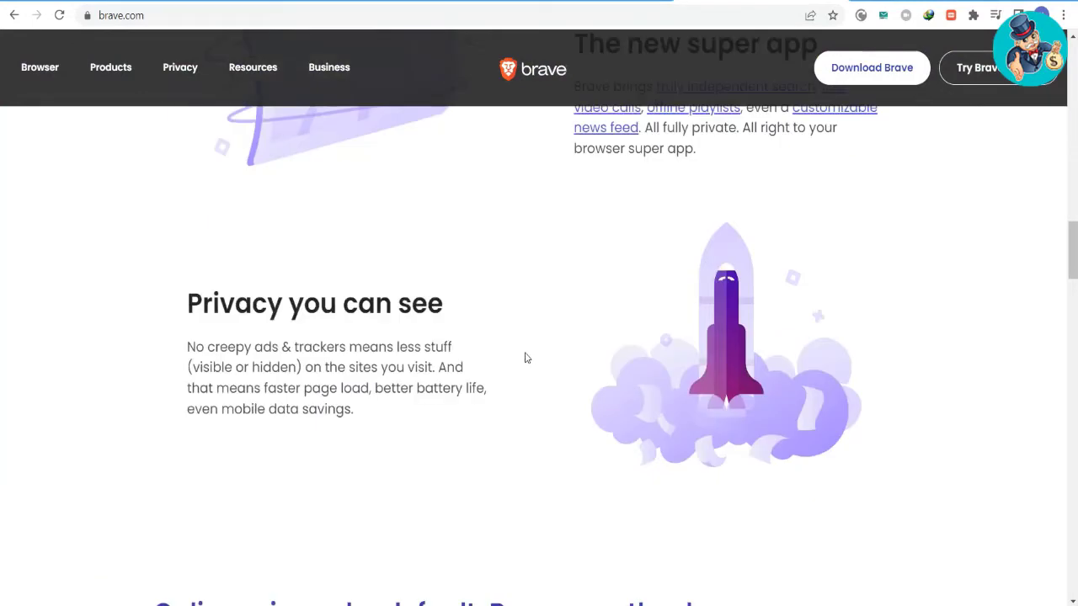
scroll(down, 3)
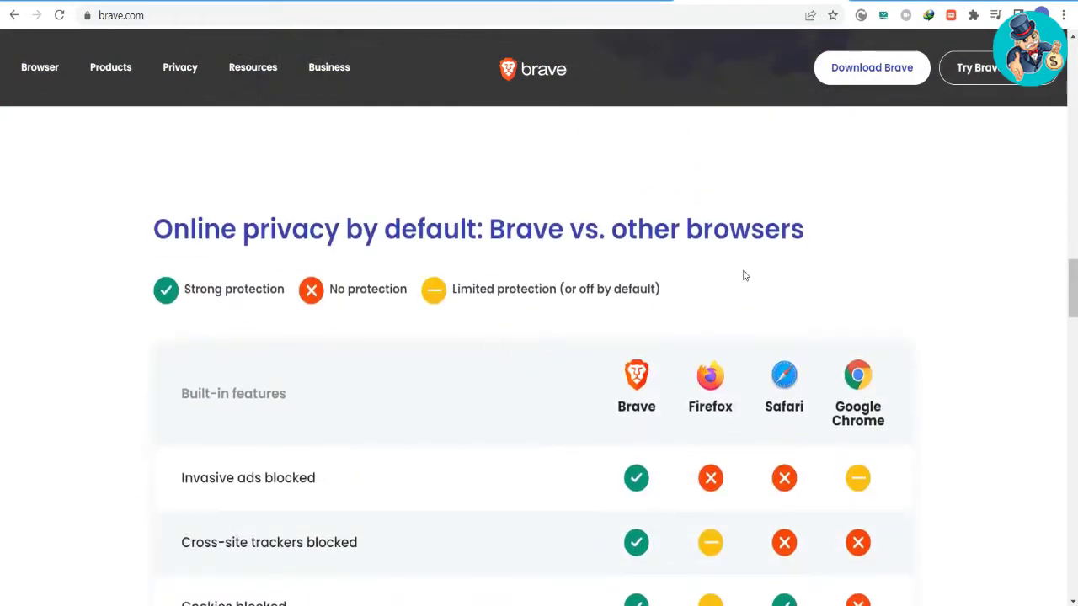
Step: Continue down Brave's advanced features and FAQ questions to the page footer
scroll(down, 3)
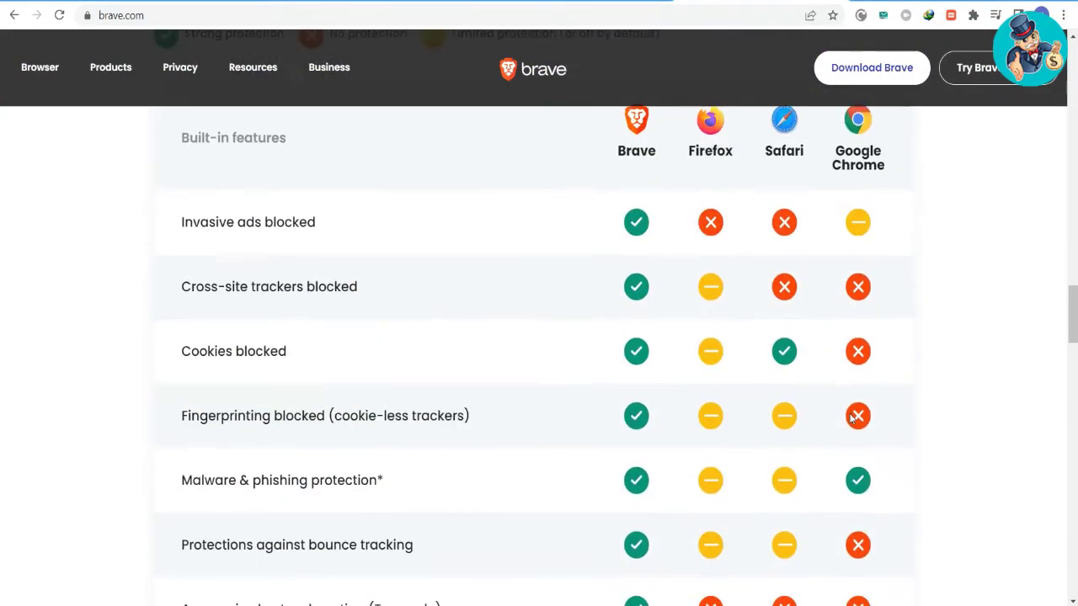
scroll(down, 3)
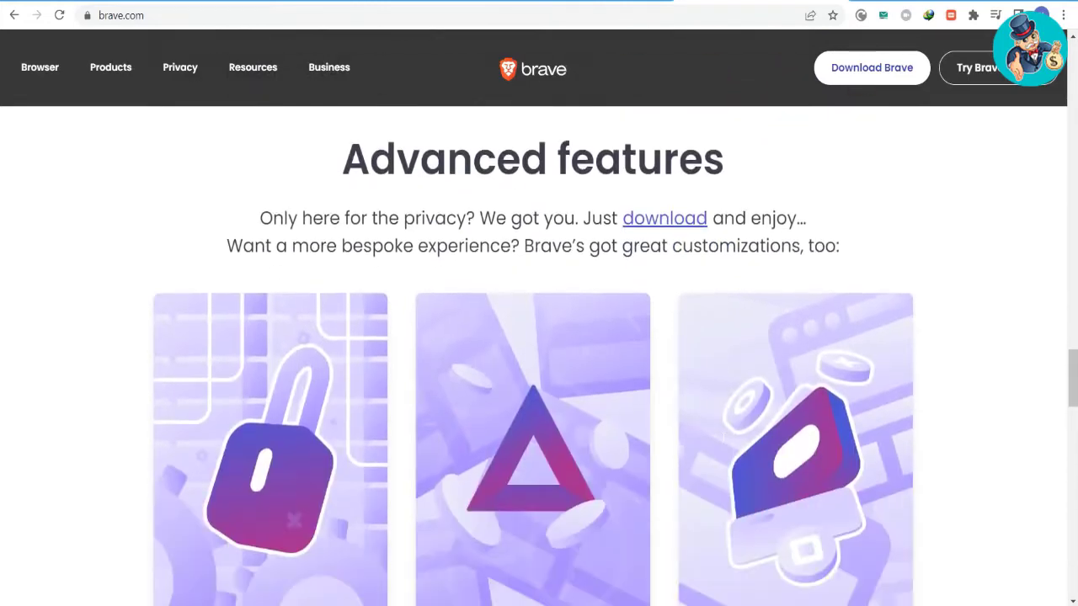
scroll(down, 3)
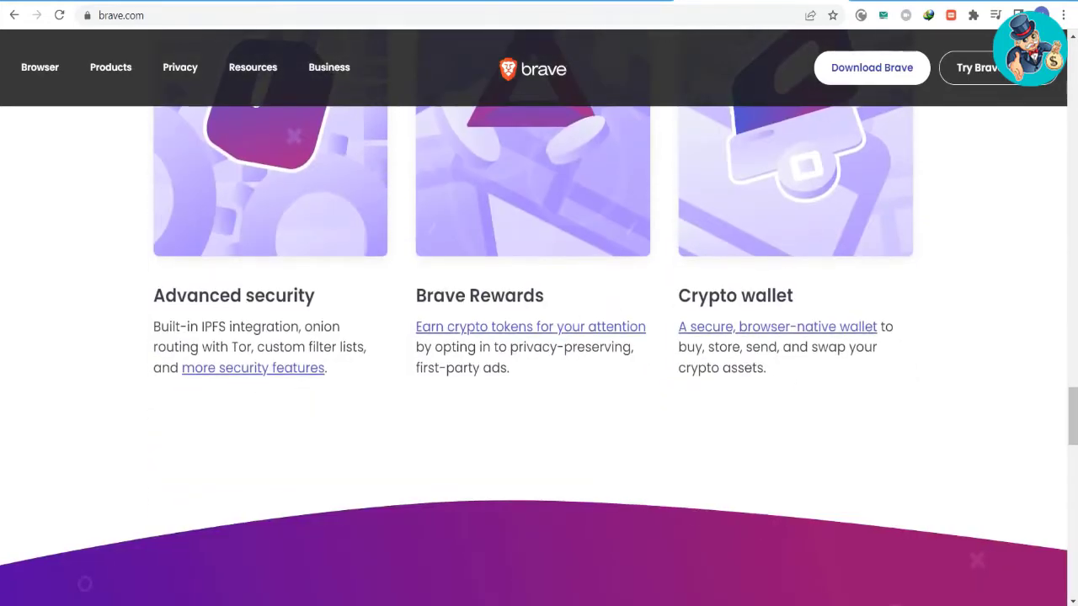
scroll(down, 3)
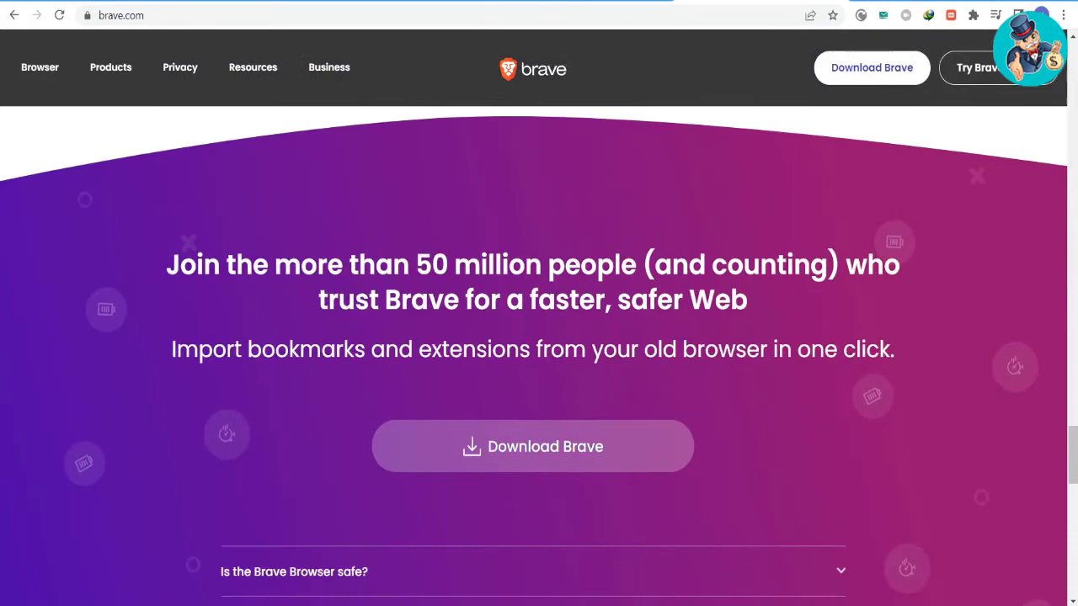
scroll(down, 3)
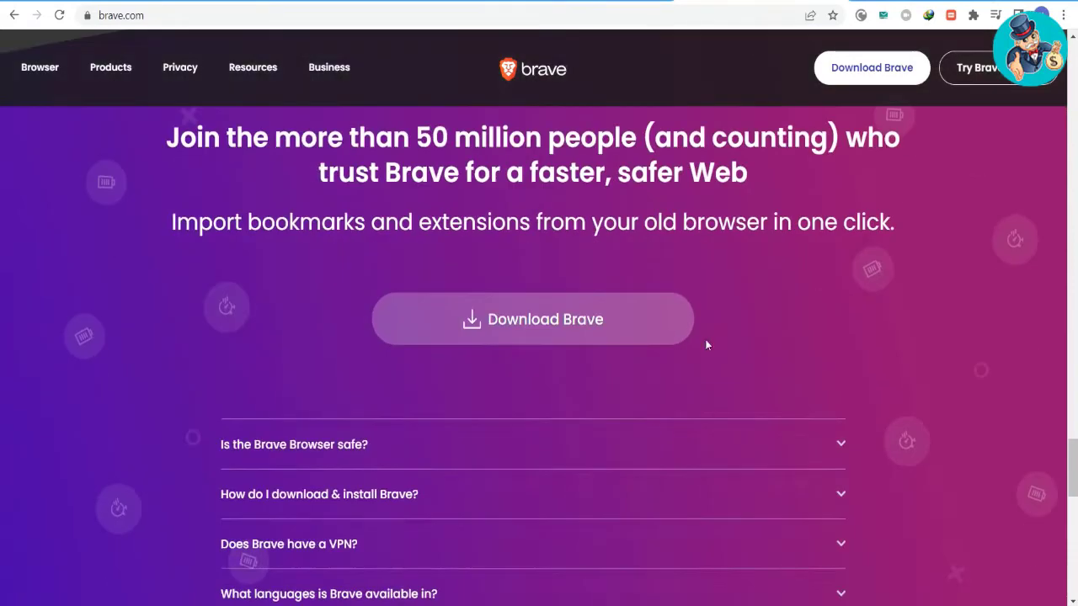
scroll(down, 3)
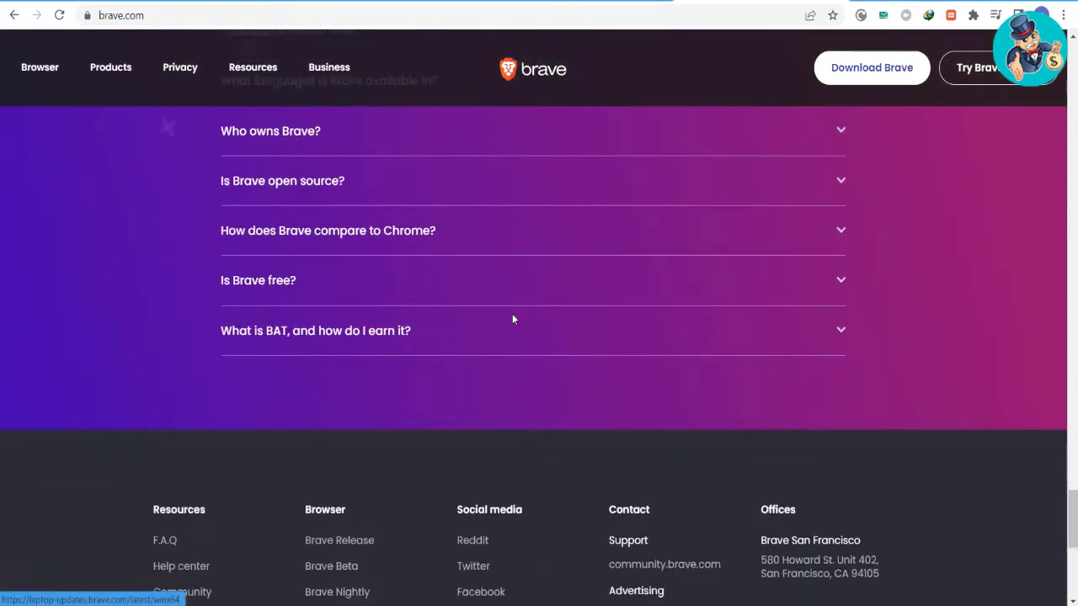
scroll(down, 3)
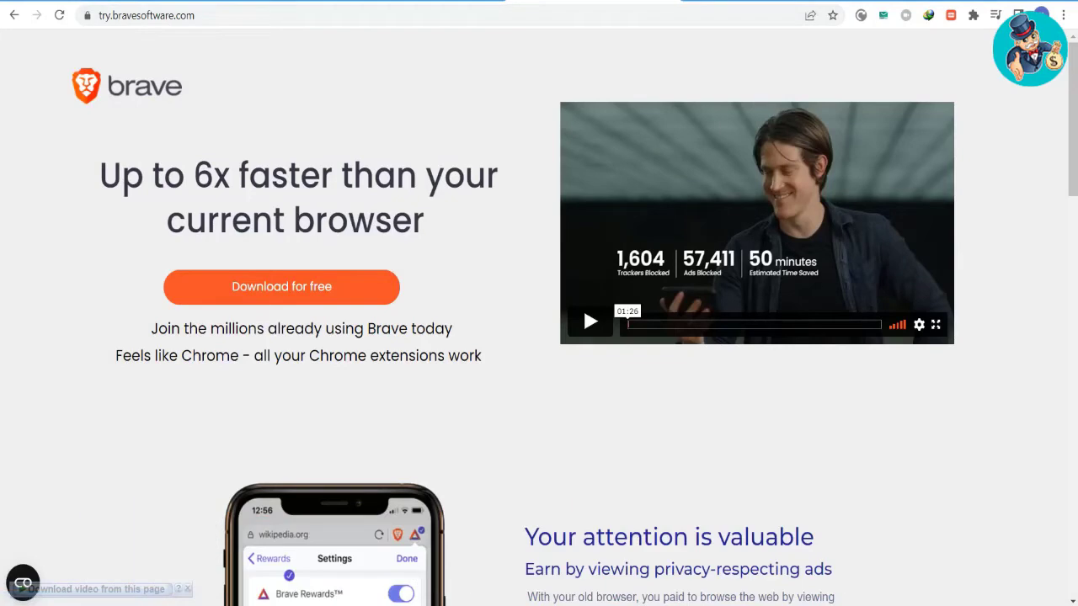
mouse_move(281, 287)
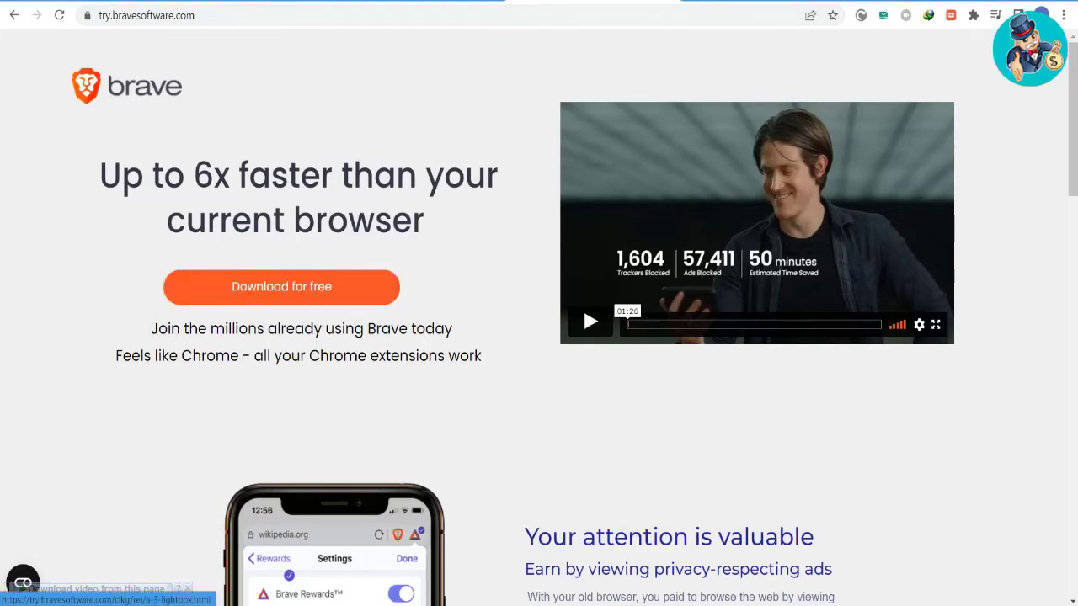
scroll(down, 3)
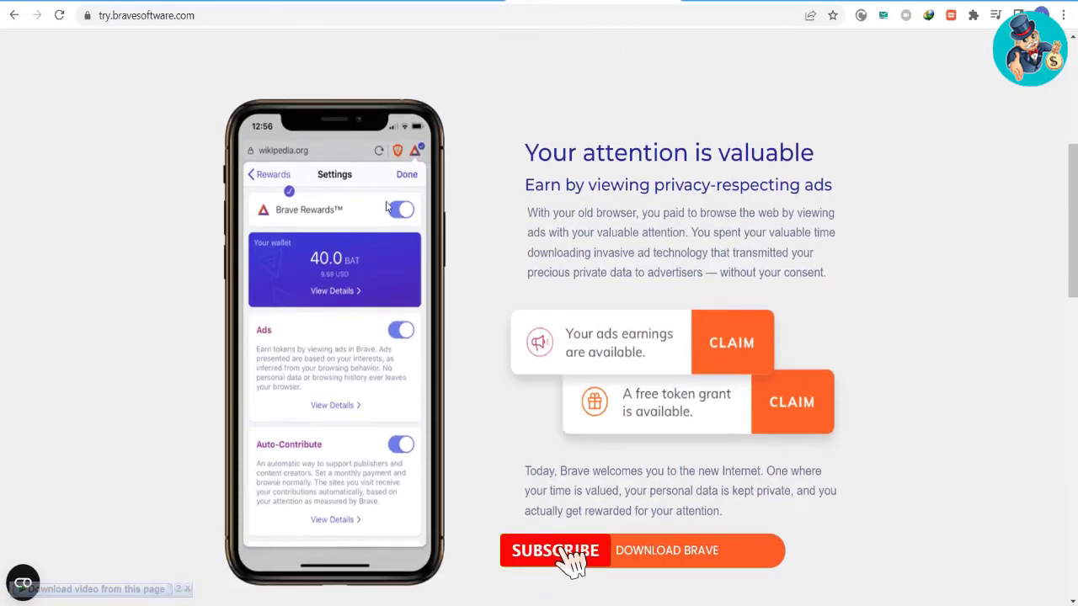
scroll(down, 3)
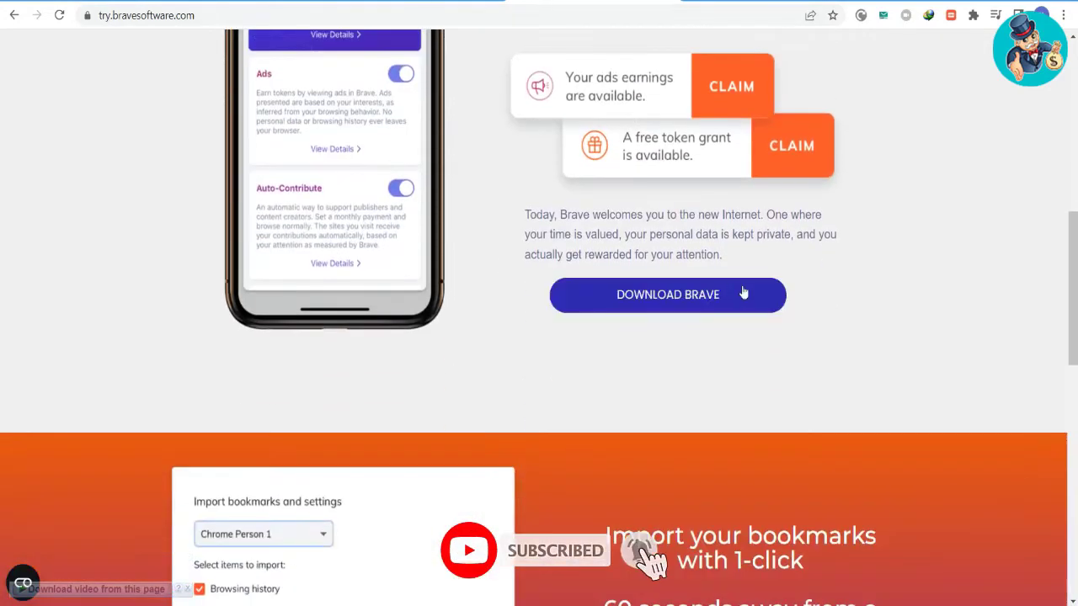
scroll(down, 3)
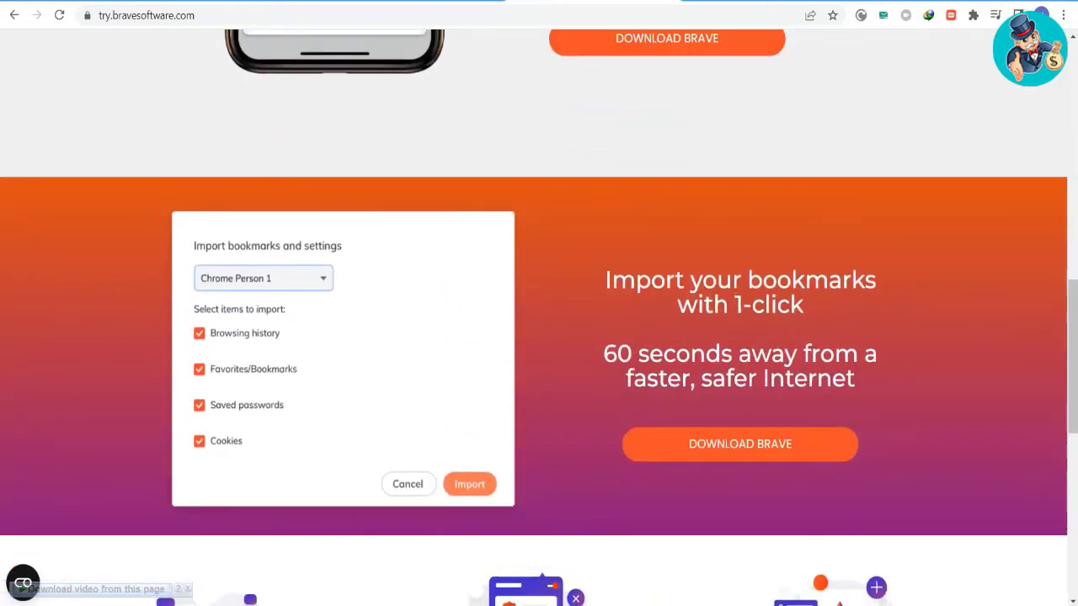
mouse_move(448, 451)
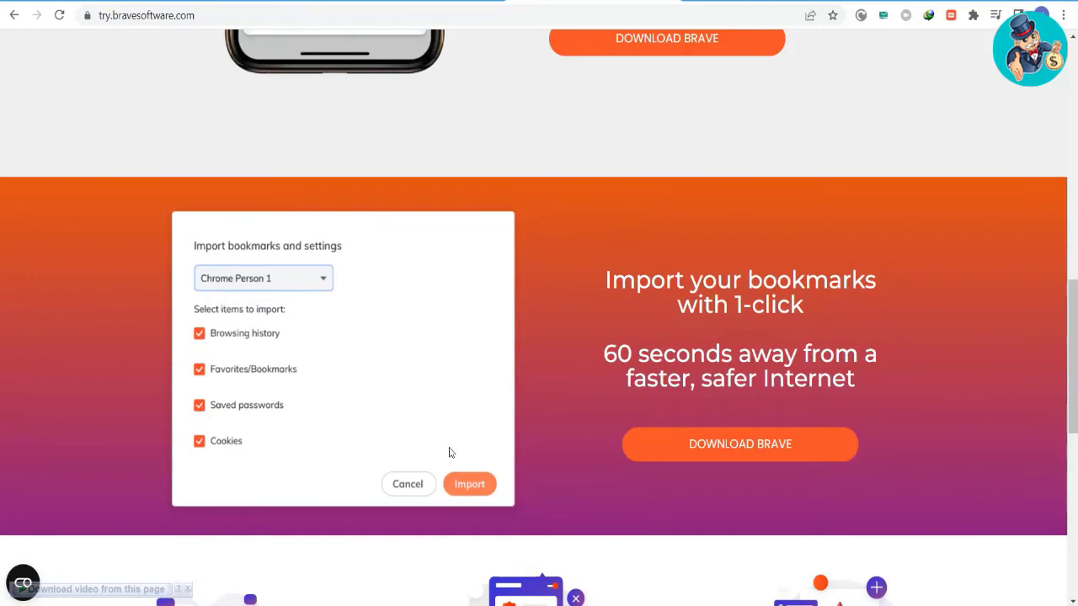
scroll(down, 3)
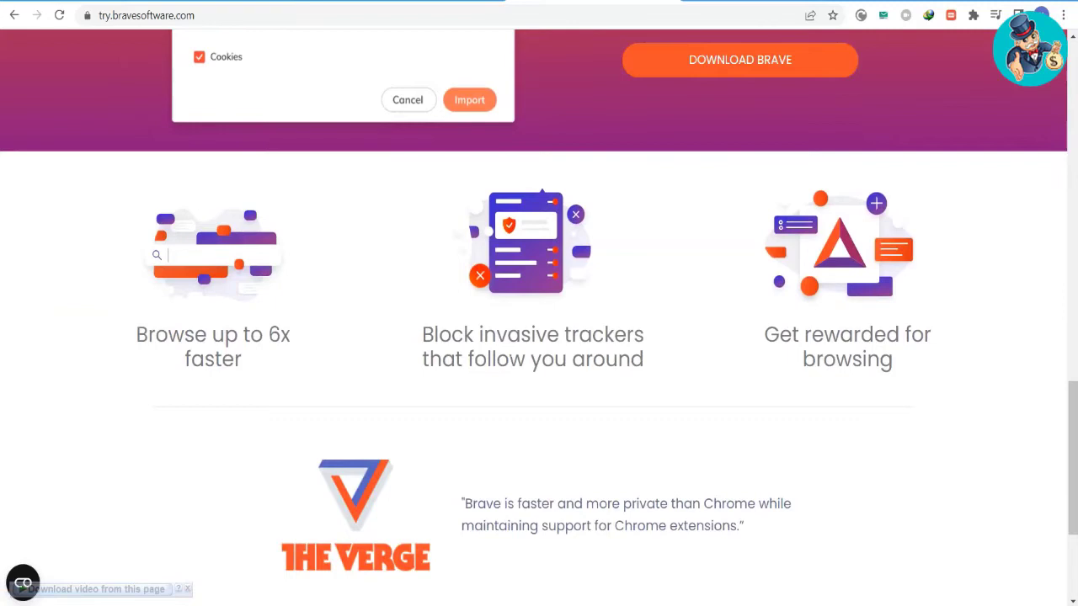
mouse_move(783, 378)
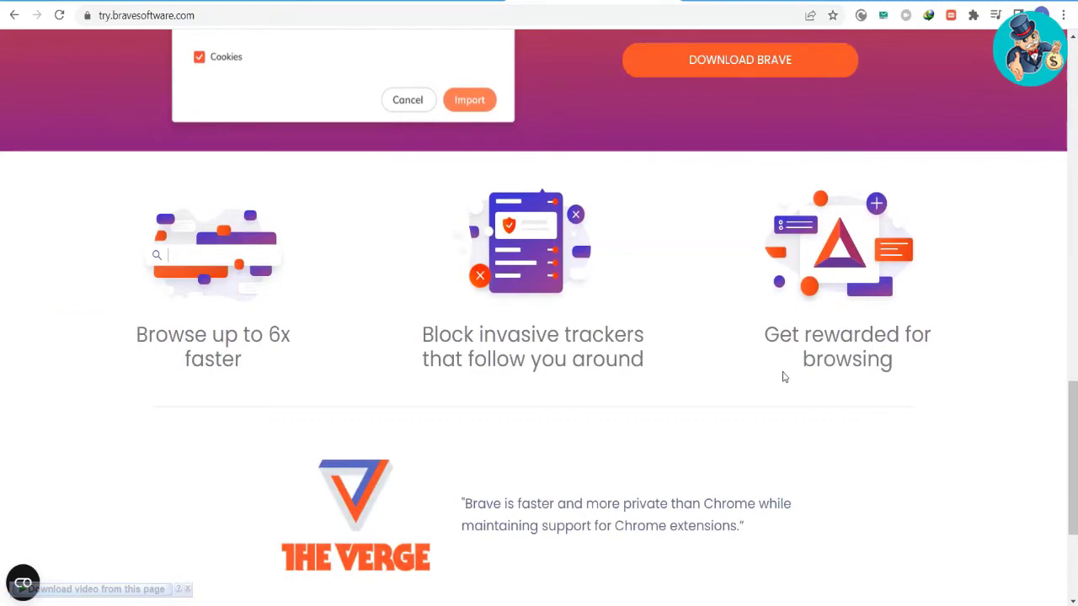
scroll(down, 3)
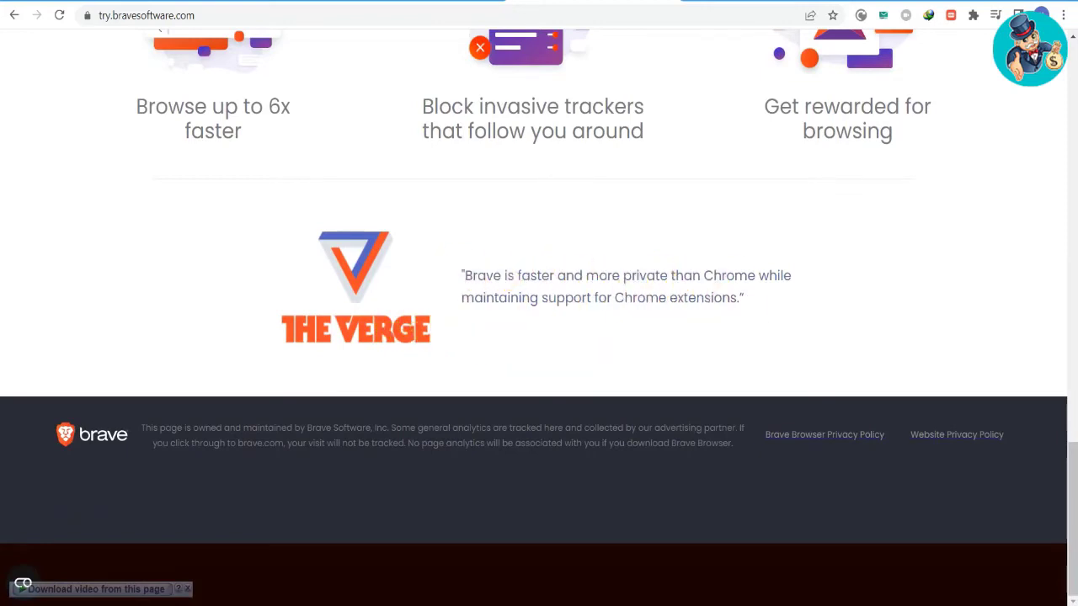
mouse_move(237, 429)
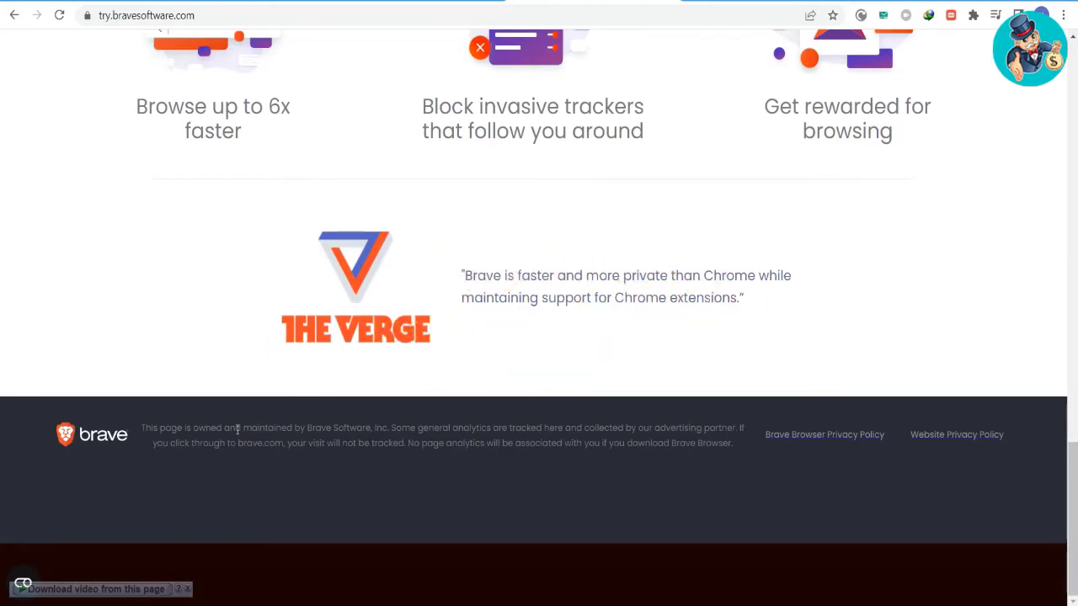
mouse_move(943, 340)
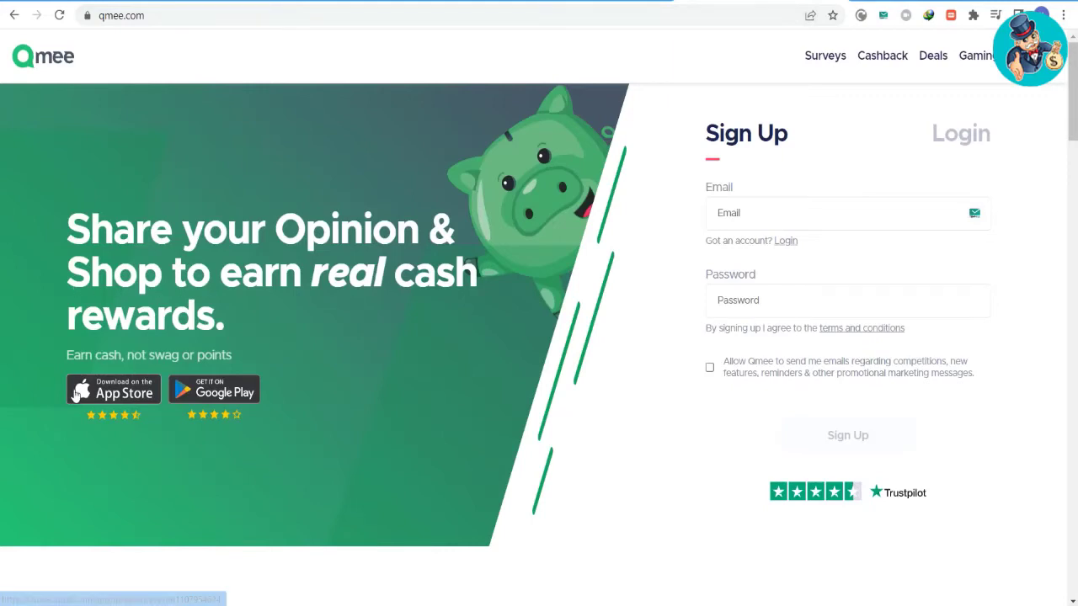
mouse_move(539, 349)
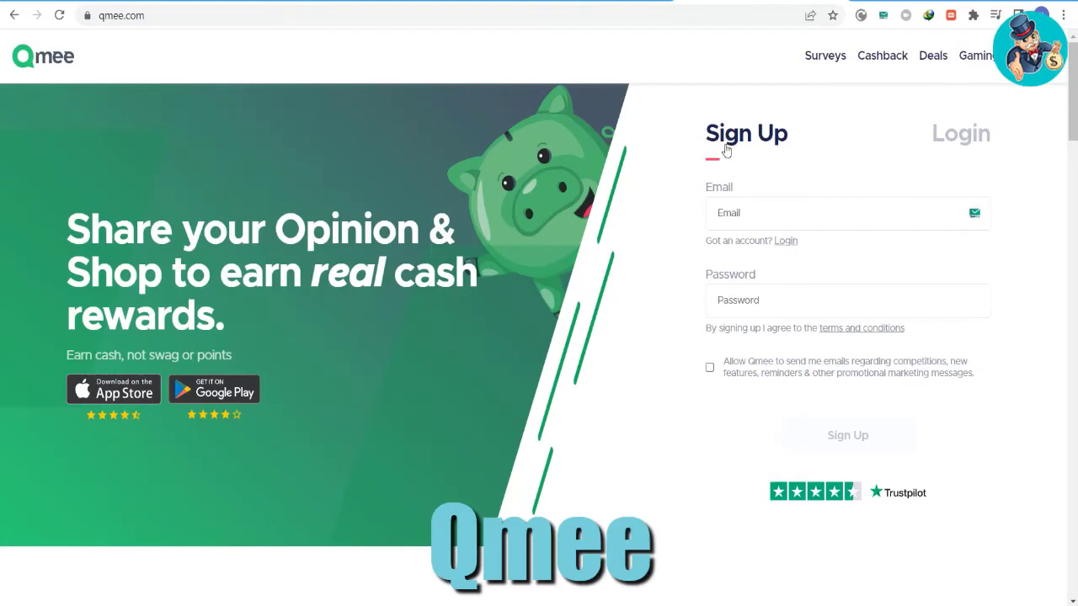
Step: Read Qmee's homepage through reviews, earning scenarios and PayPal cash-out to the footer, then head back up
scroll(down, 3)
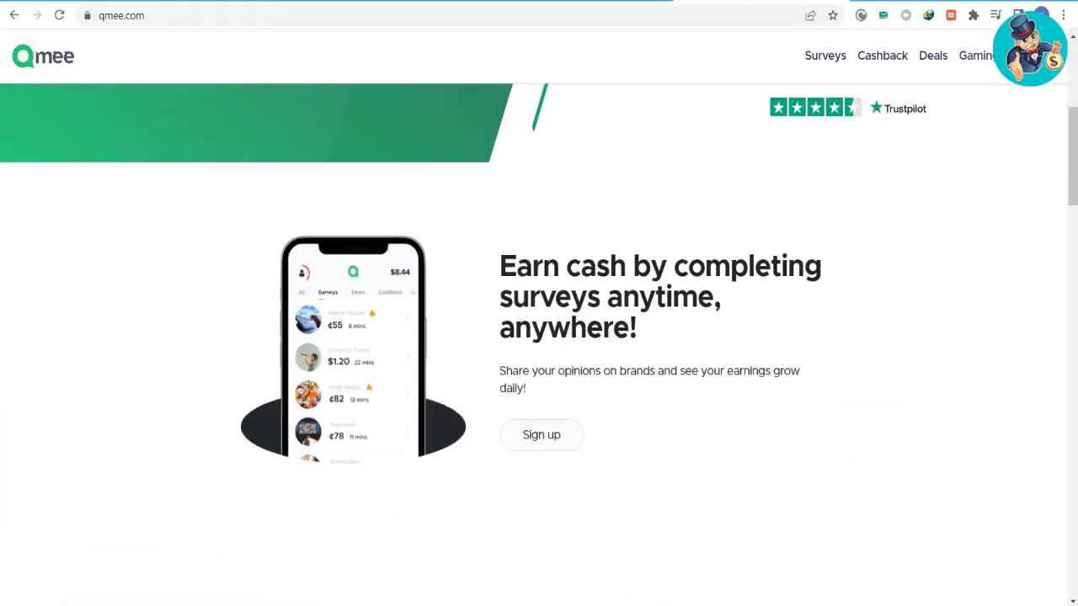
scroll(down, 3)
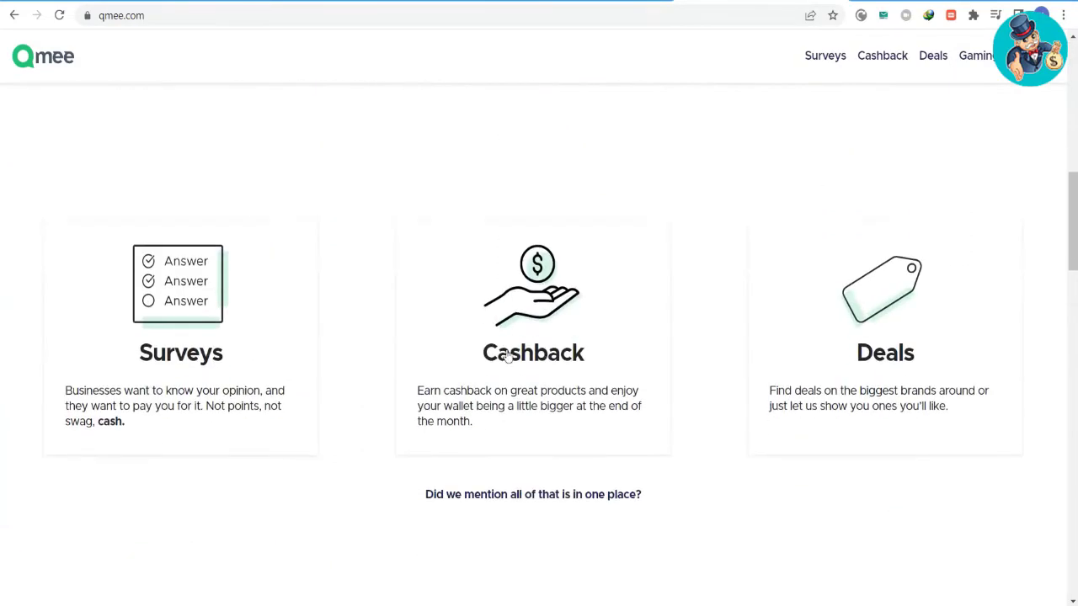
mouse_move(812, 374)
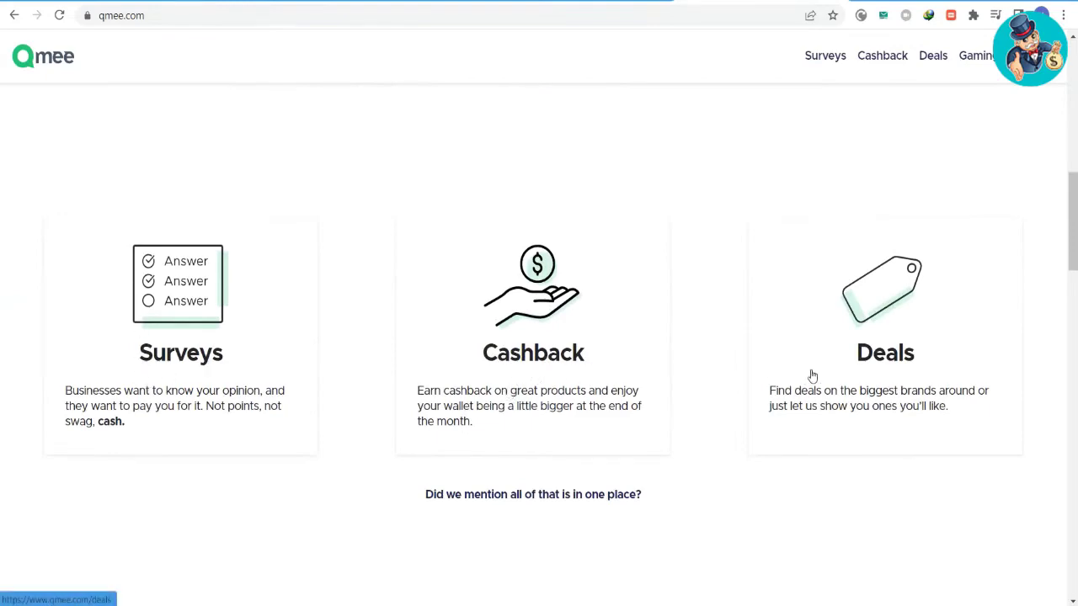
scroll(down, 3)
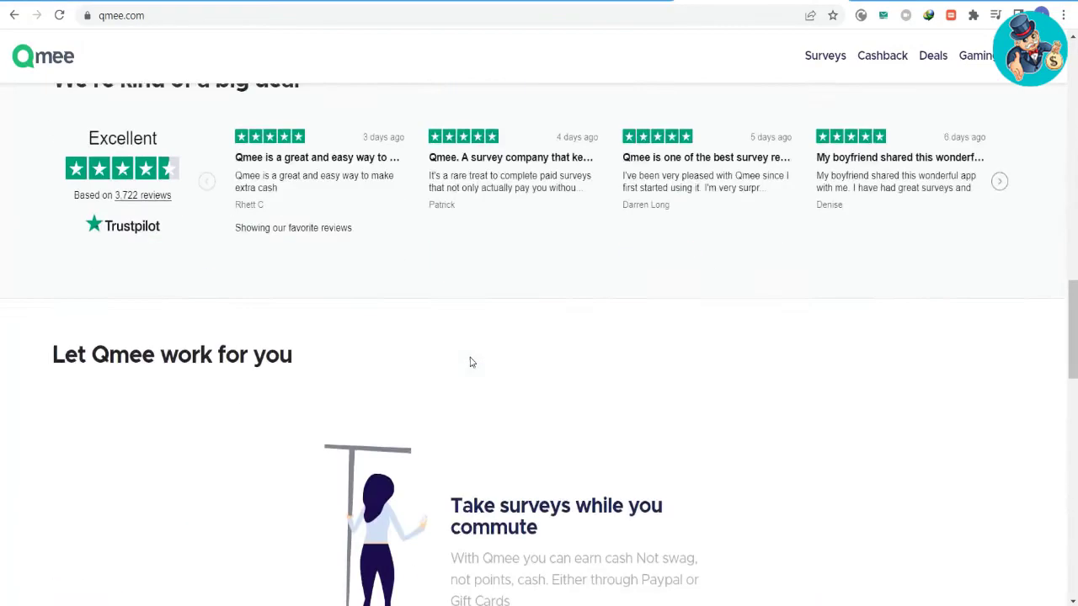
scroll(down, 3)
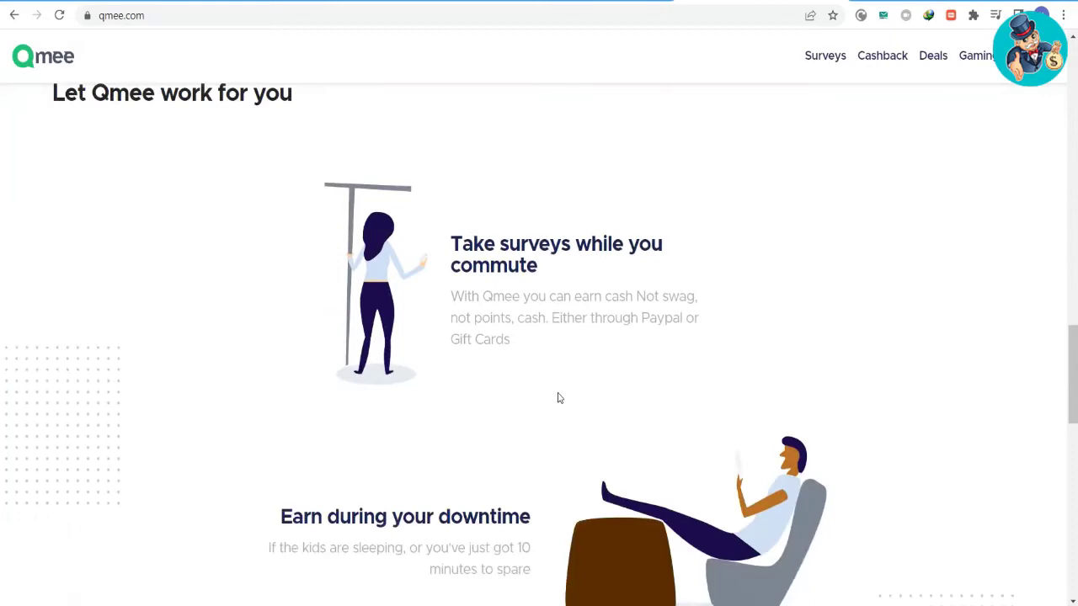
scroll(down, 3)
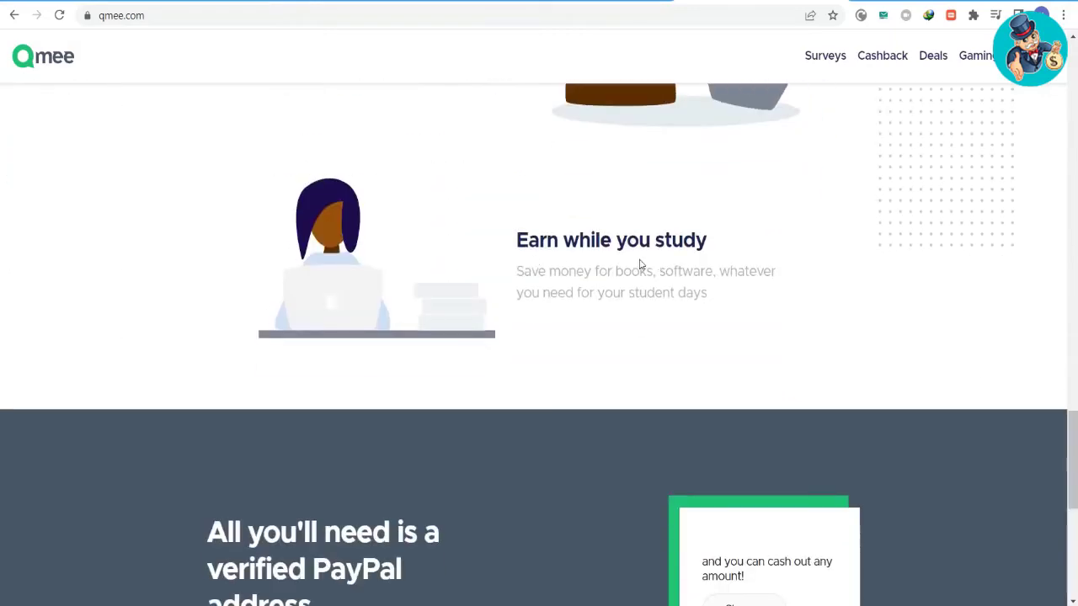
scroll(down, 3)
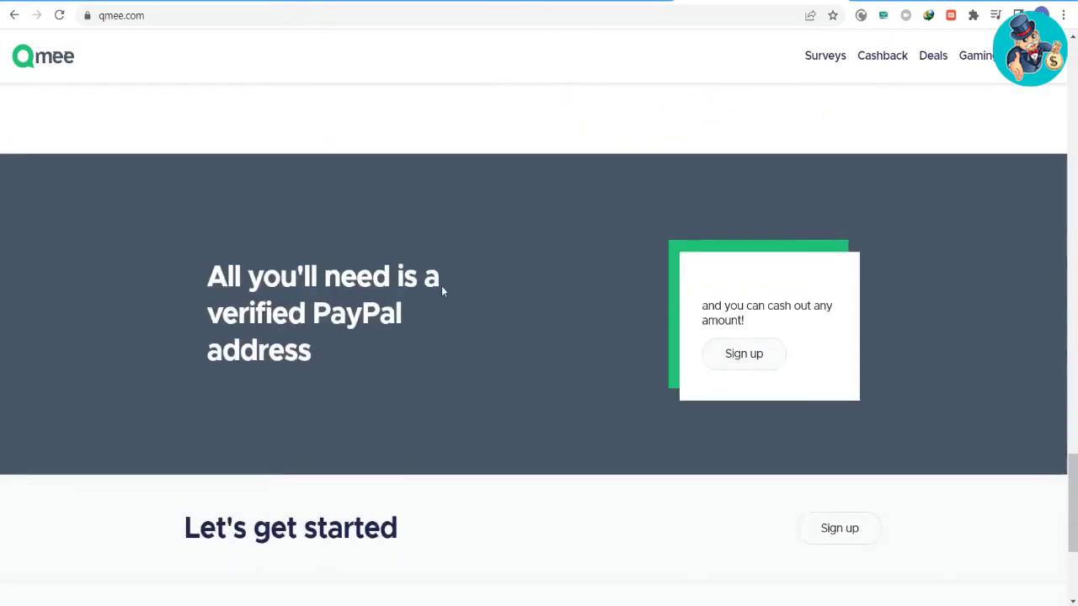
scroll(down, 3)
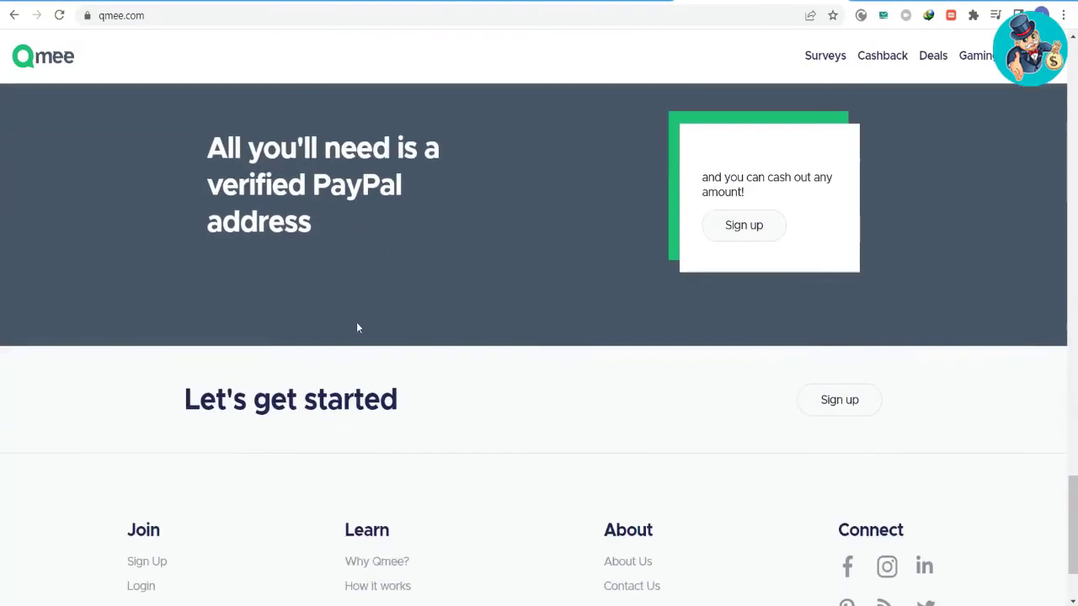
scroll(down, 3)
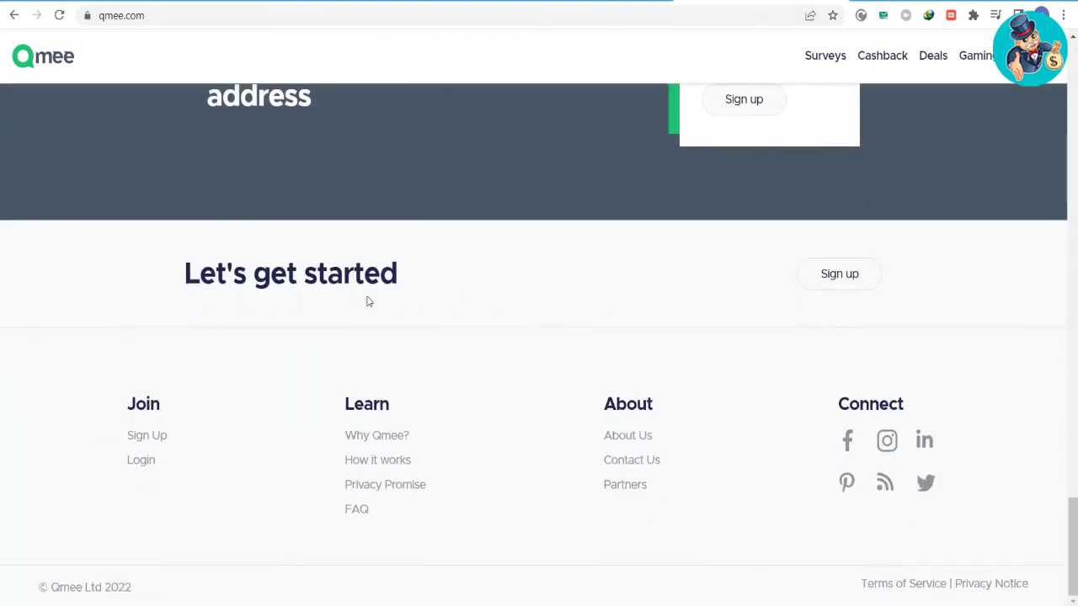
mouse_move(963, 603)
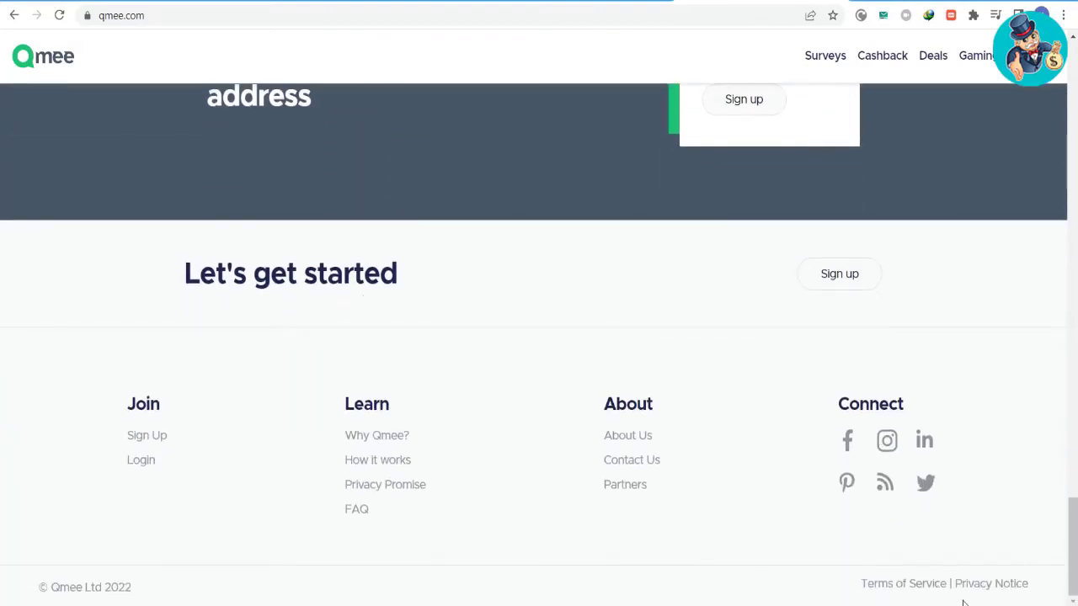
scroll(up, 3)
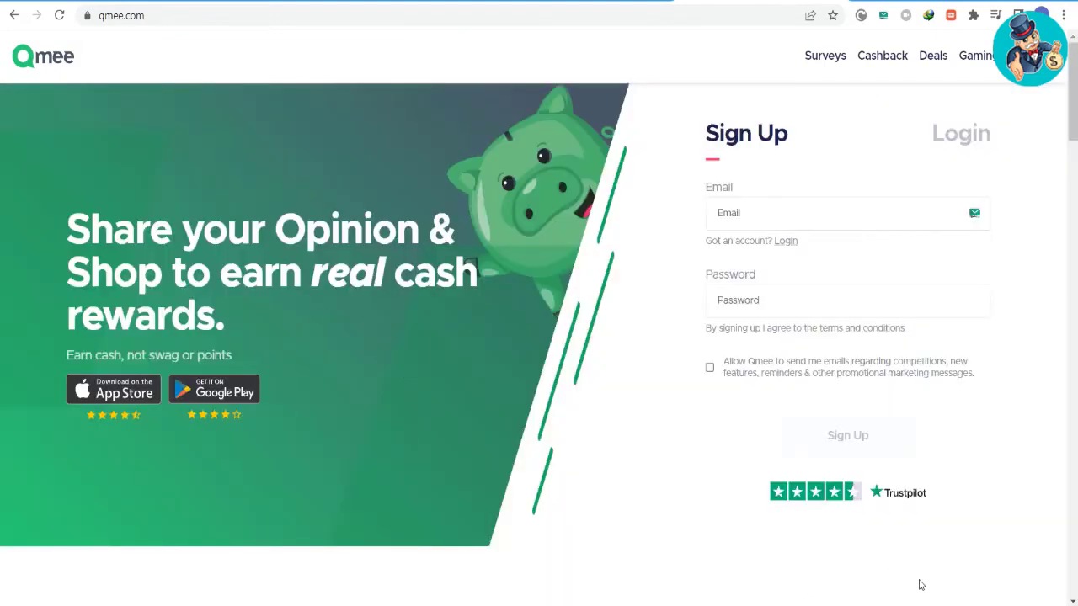
click(825, 56)
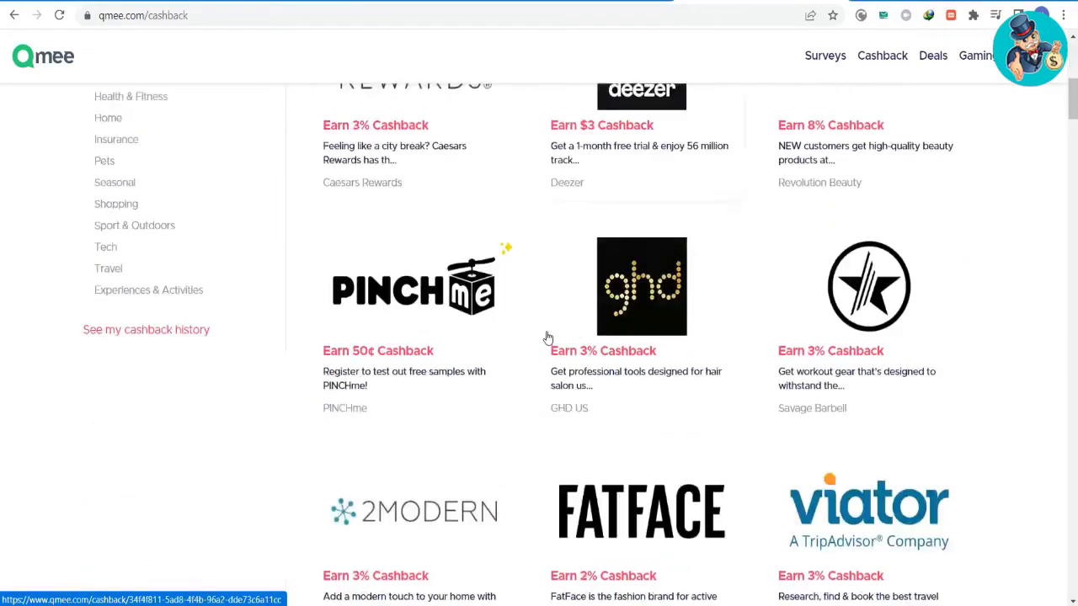
scroll(down, 3)
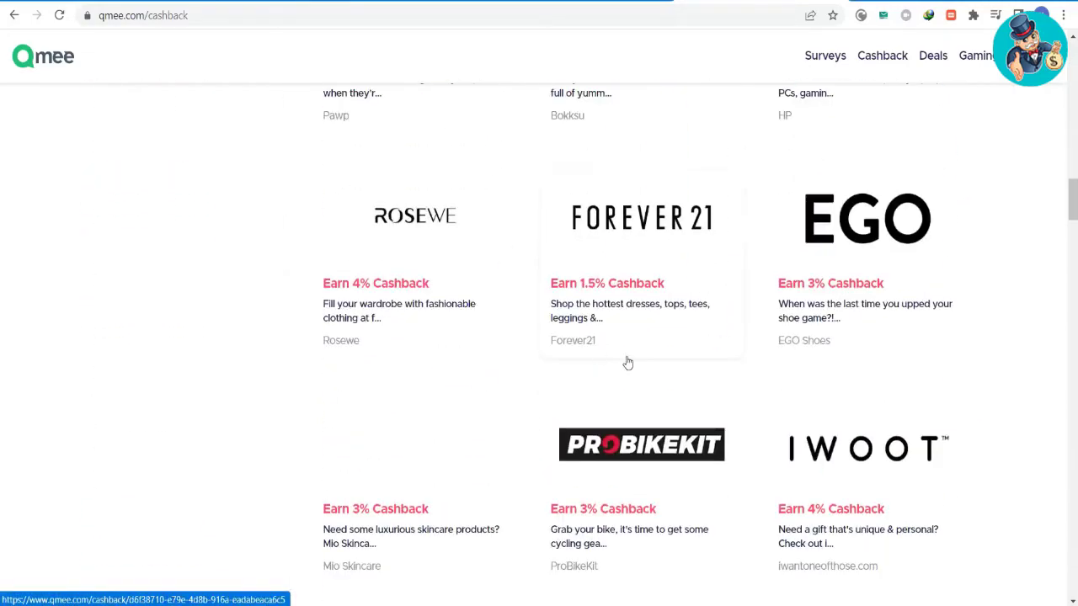
scroll(down, 3)
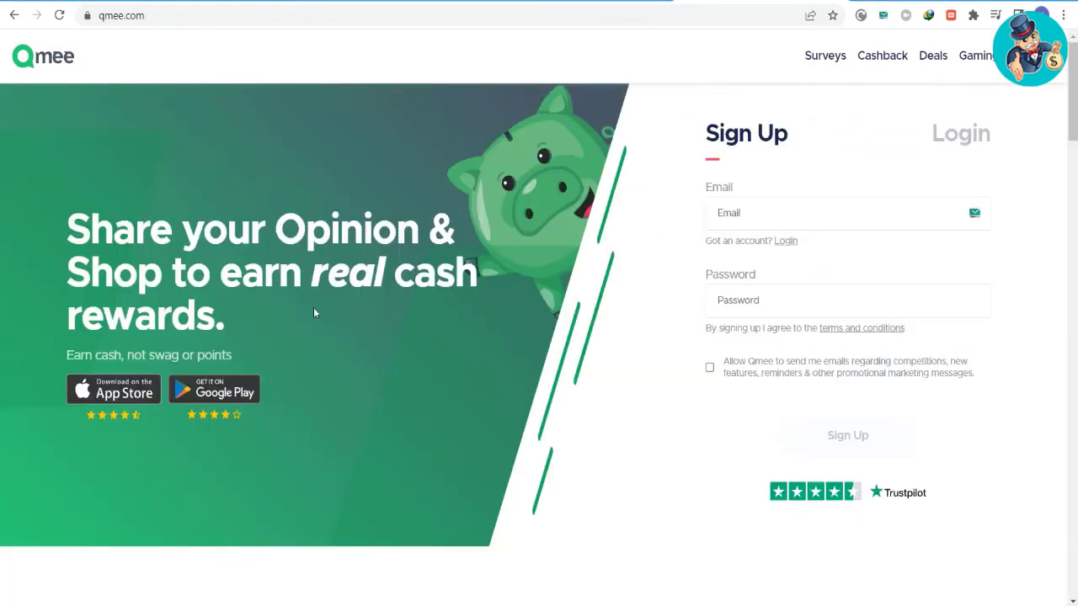
scroll(down, 3)
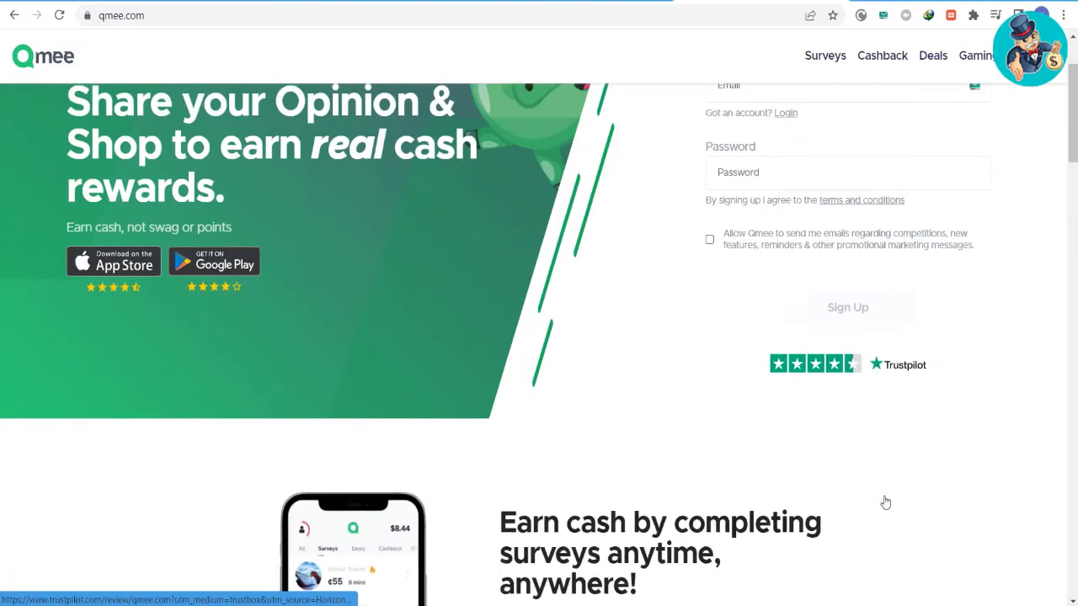